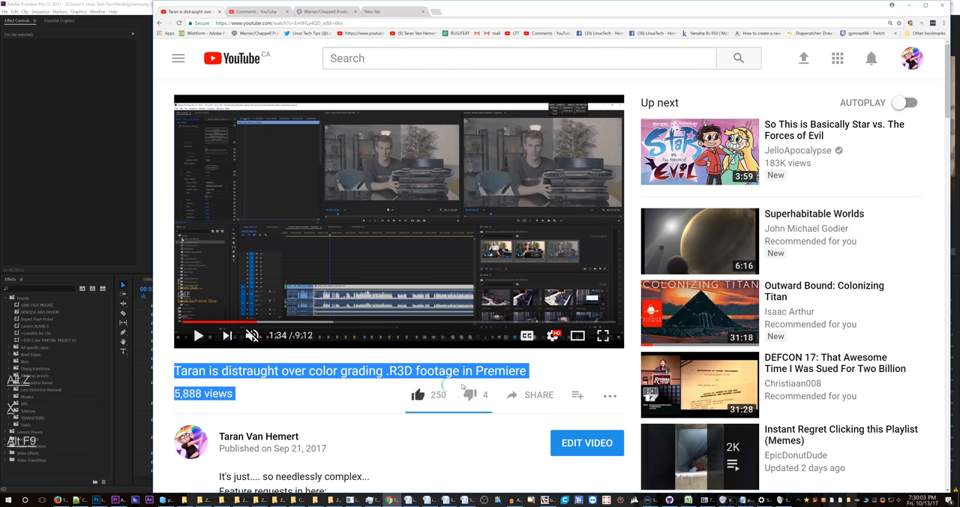
Select the phrase 'partial preset' in the video title.
left_click(310, 227)
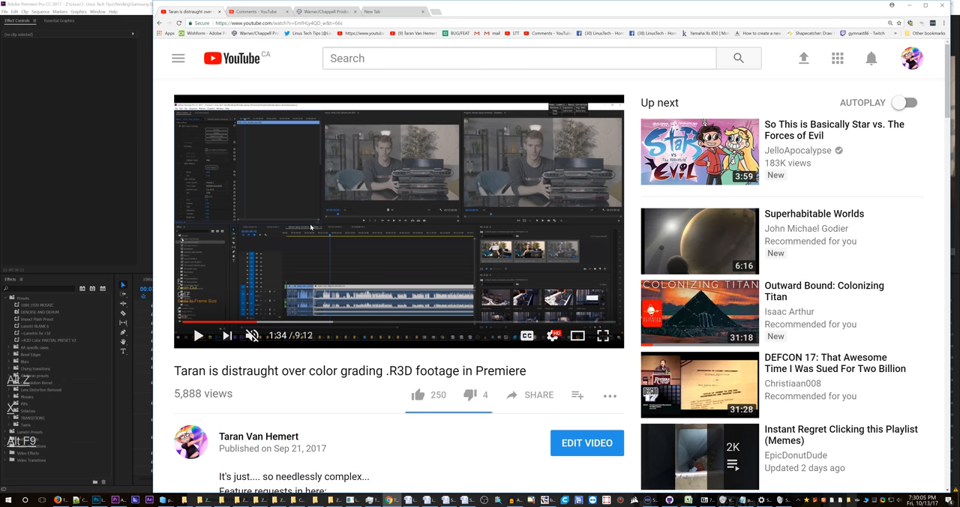
mouse_move(228, 147)
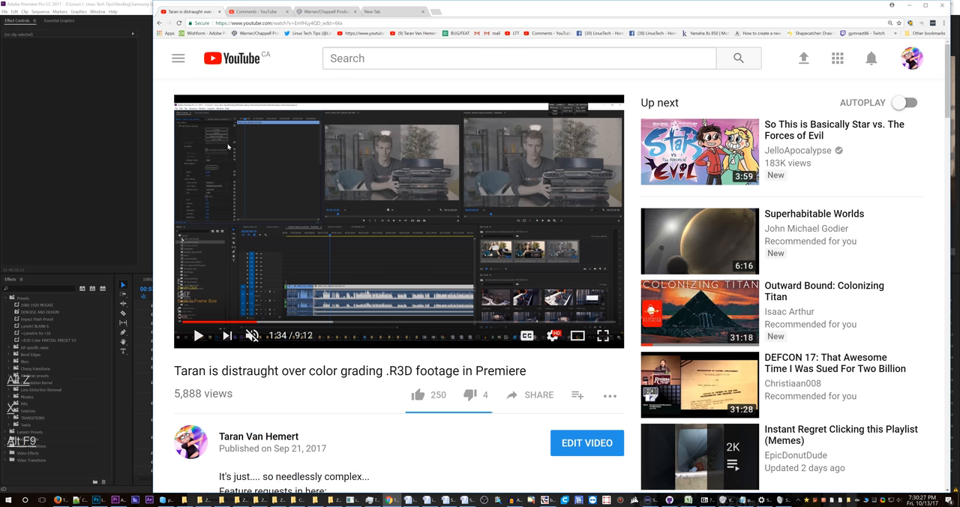
scroll("down", 3)
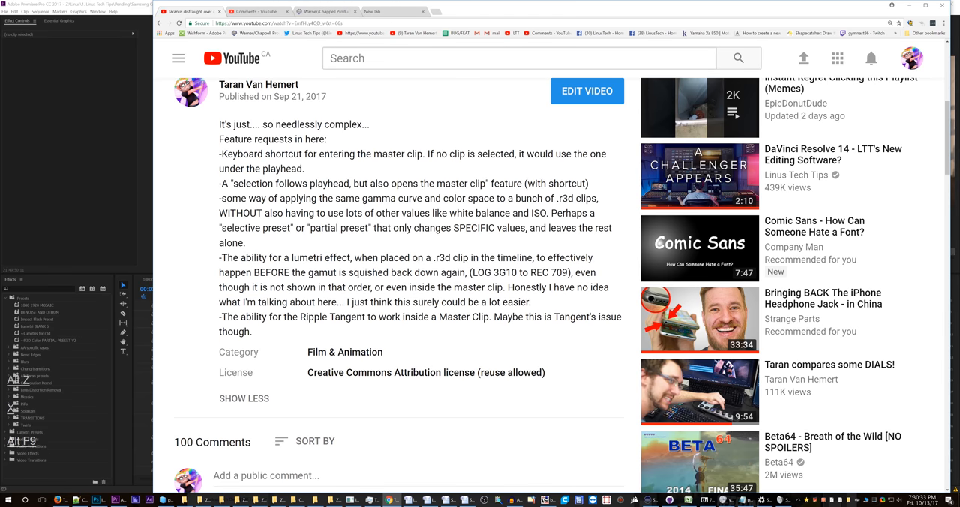
double_click(340, 227)
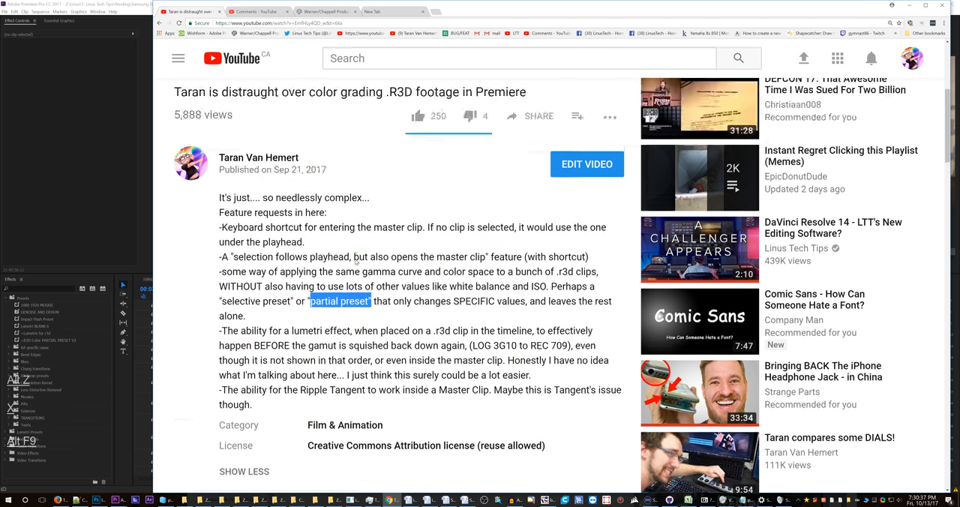
scroll("up", 3)
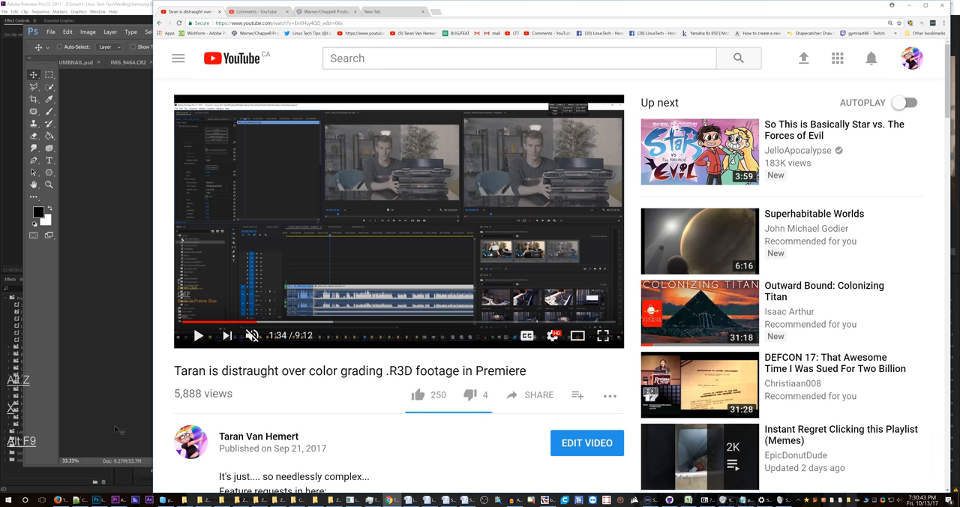
mouse_move(13, 217)
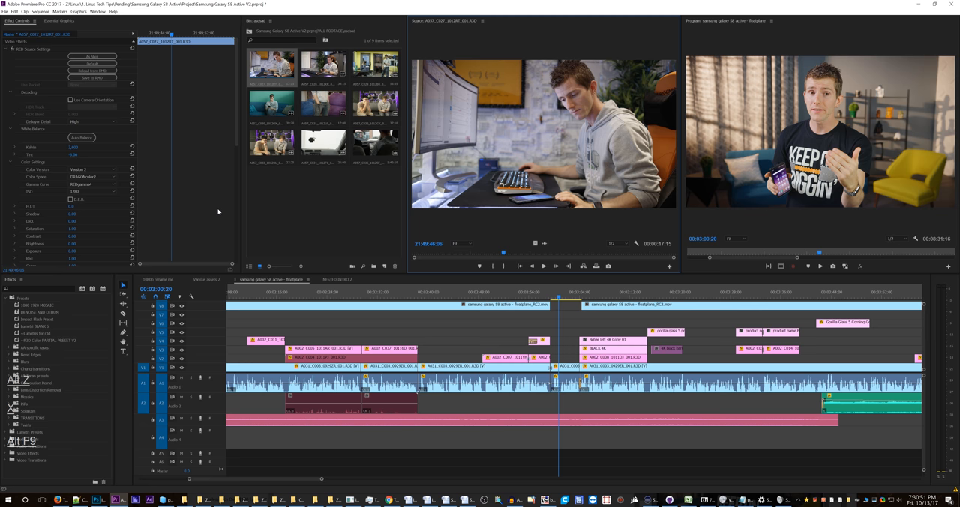
mouse_move(297, 142)
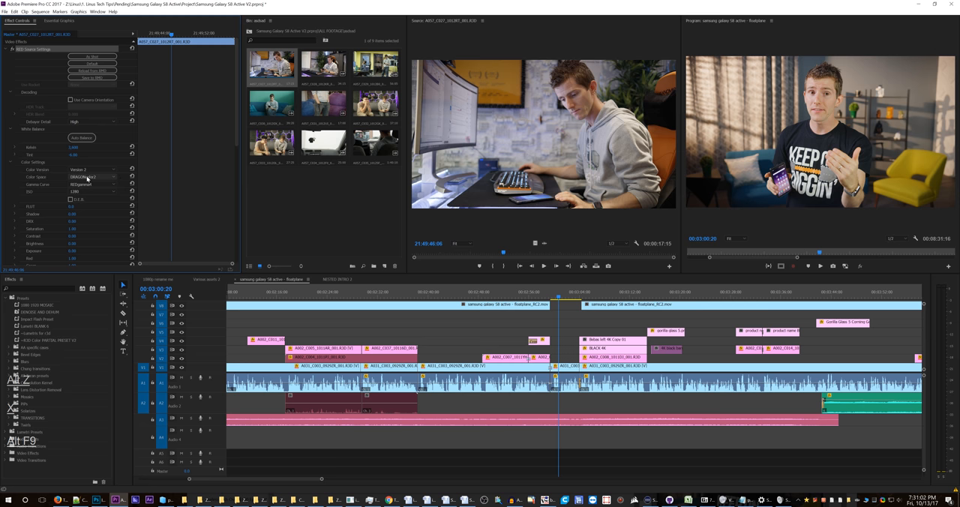
Set the first RED clip to REDWideGamutRGB color space and Log 3G10 gamma.
left_click(90, 177)
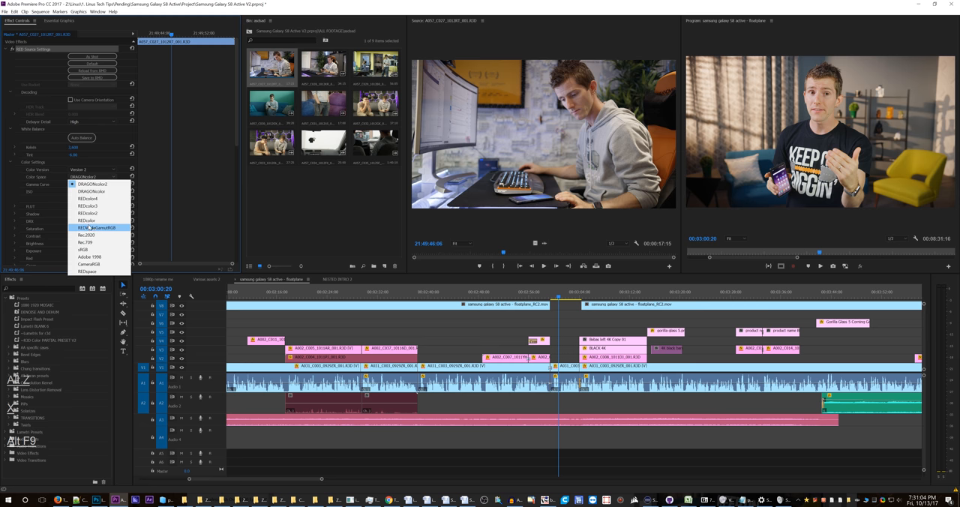
left_click(98, 227)
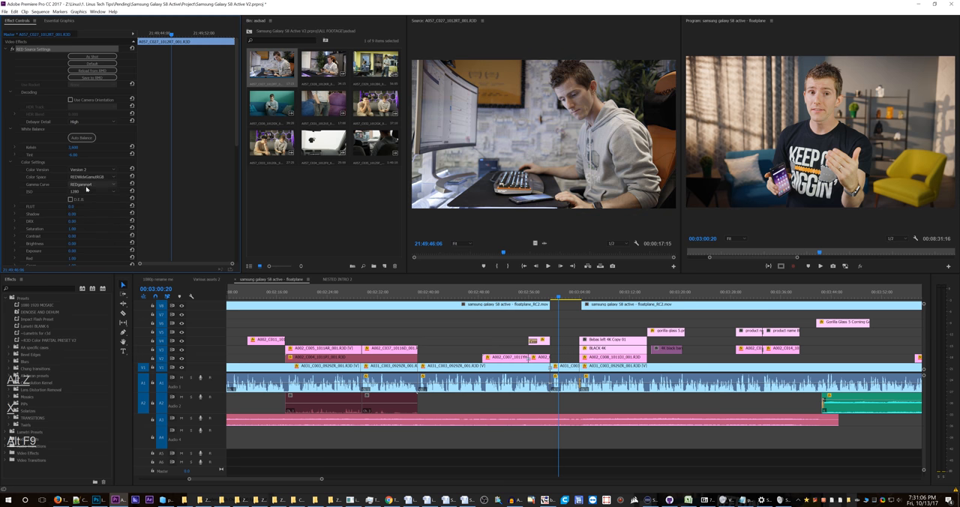
left_click(90, 185)
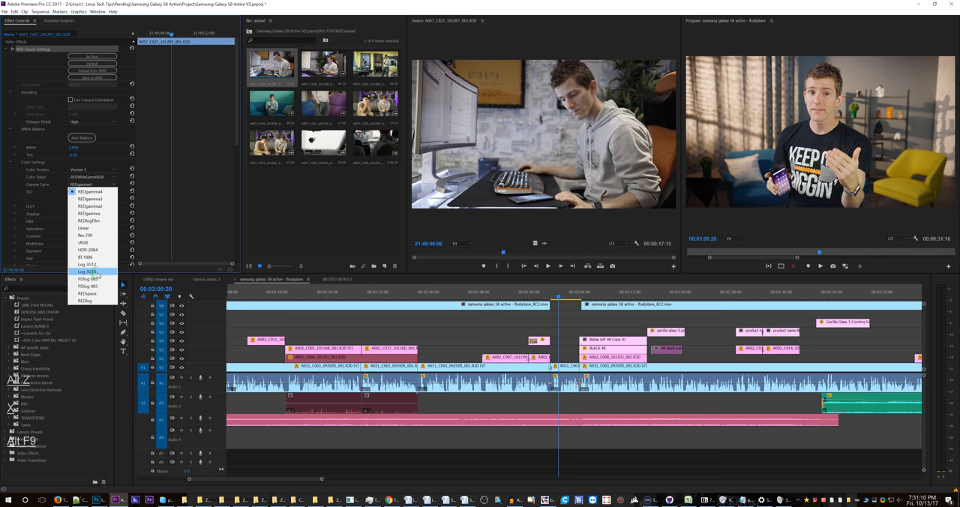
left_click(88, 272)
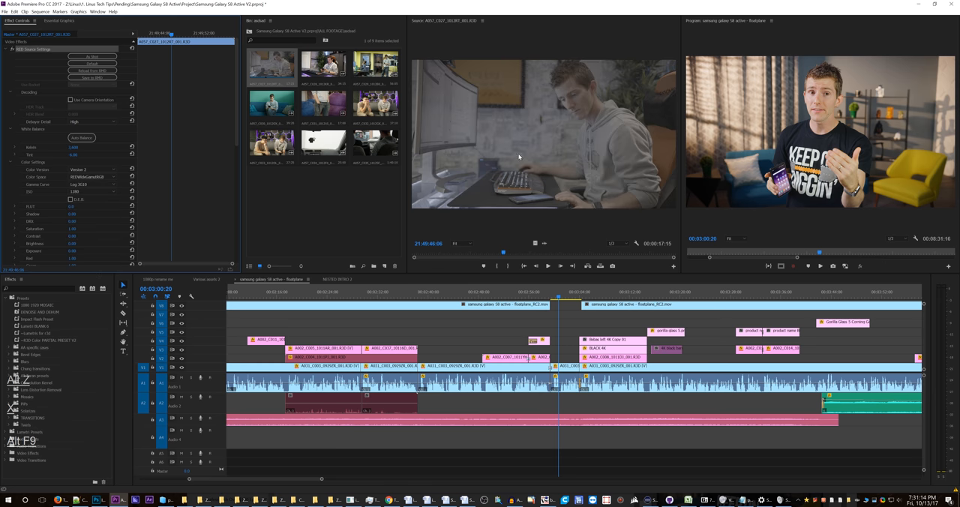
mouse_move(313, 180)
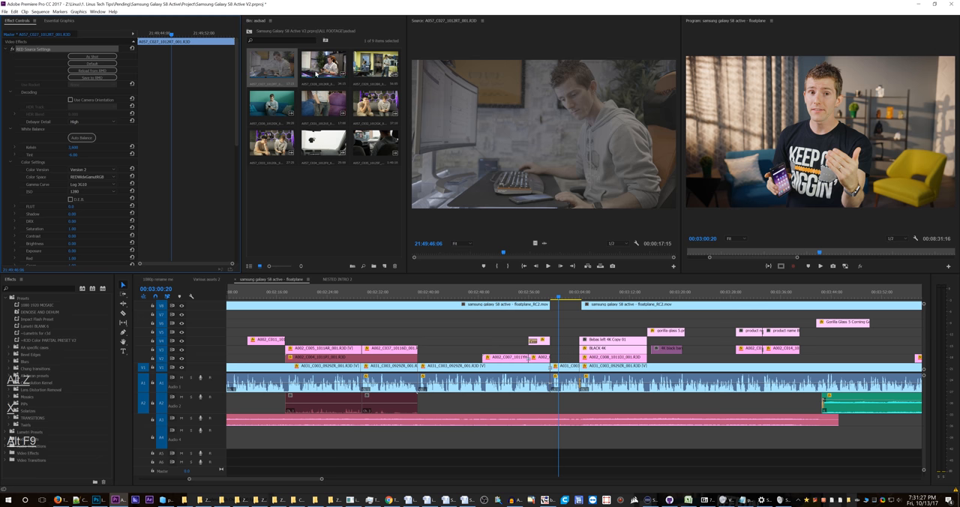
Load a second RED clip and give it REDWideGamutRGB and Log 3G10.
left_click(377, 67)
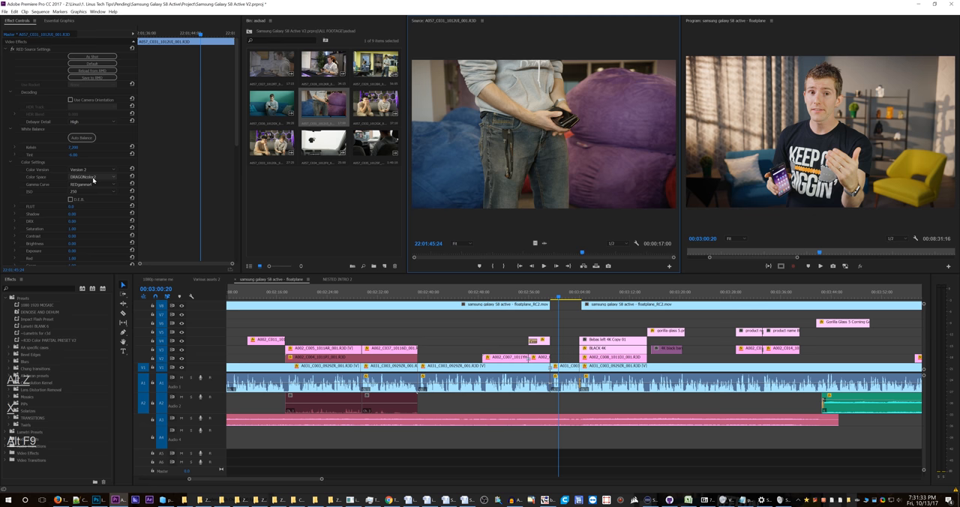
left_click(90, 177)
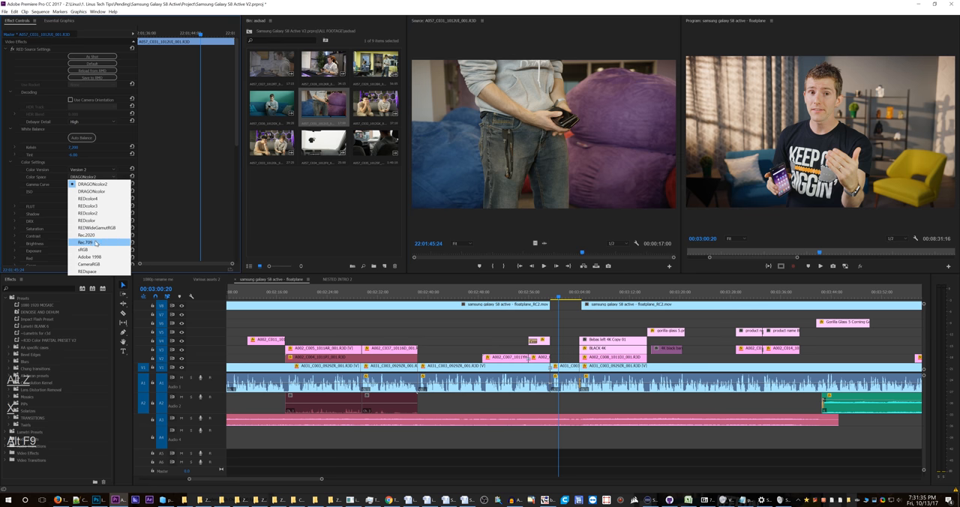
left_click(84, 242)
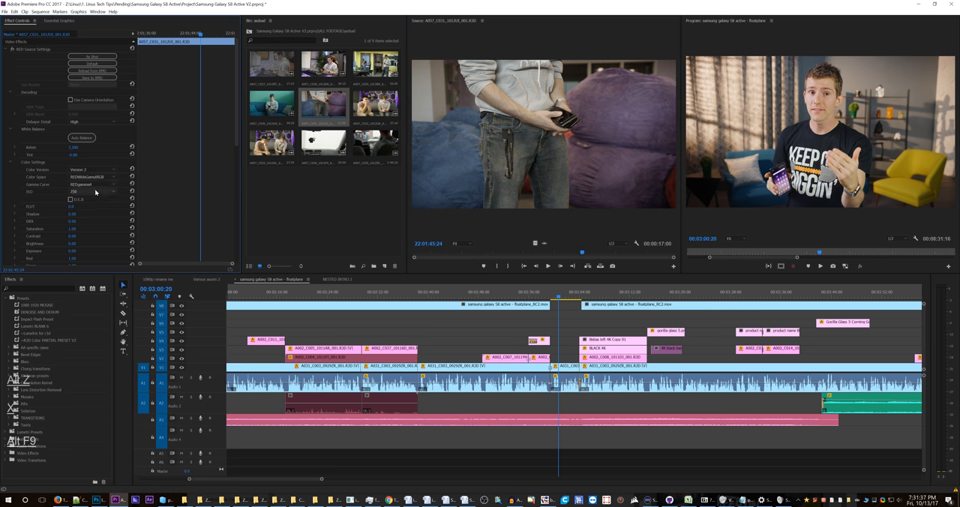
left_click(93, 184)
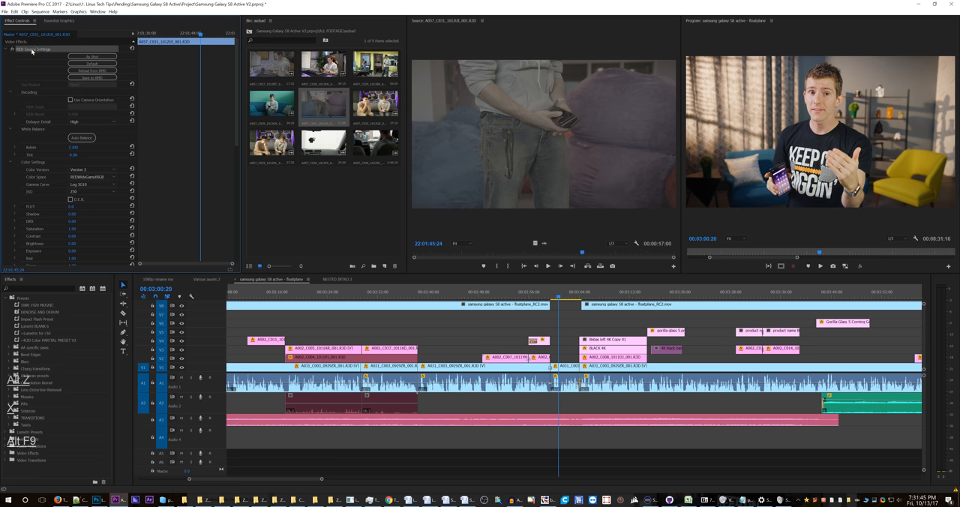
Save RED Source Settings as a preset, appending 'ARIAN' to the preset name.
right_click(34, 49)
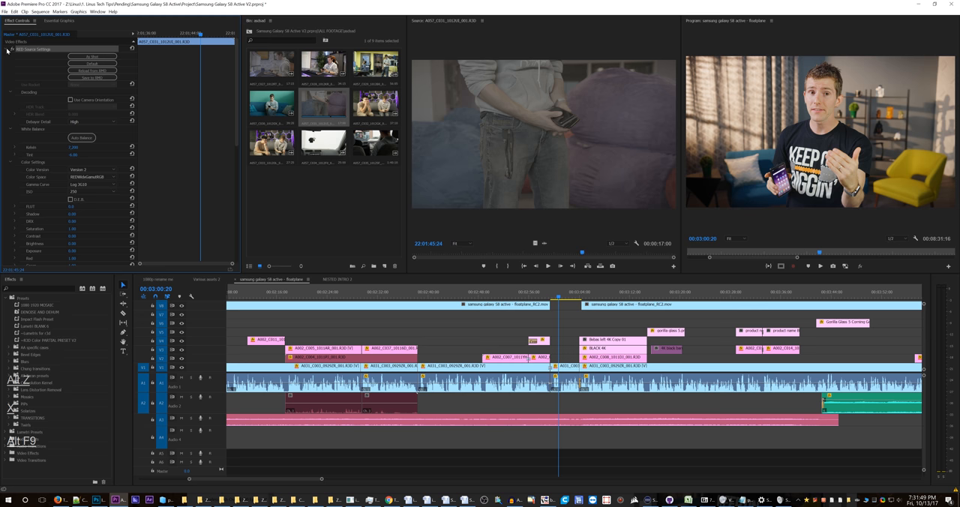
right_click(34, 49)
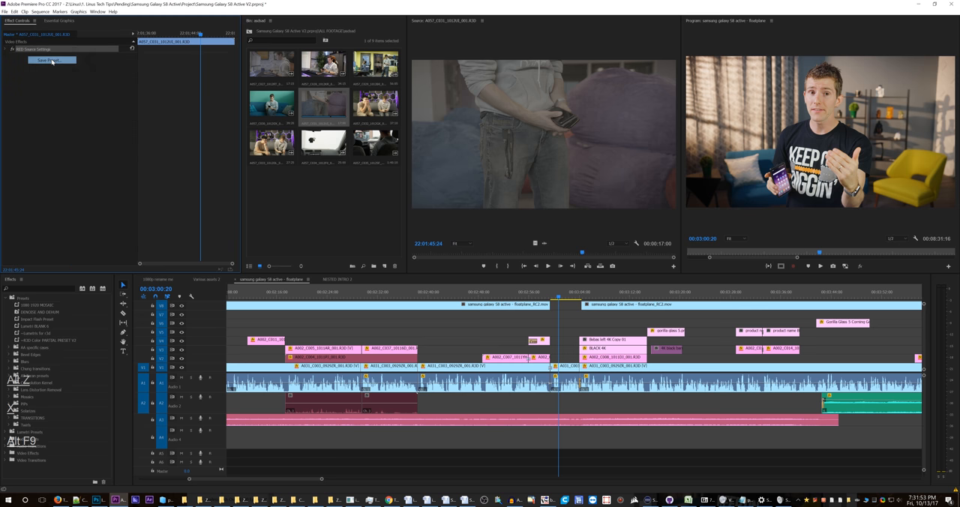
left_click(51, 59)
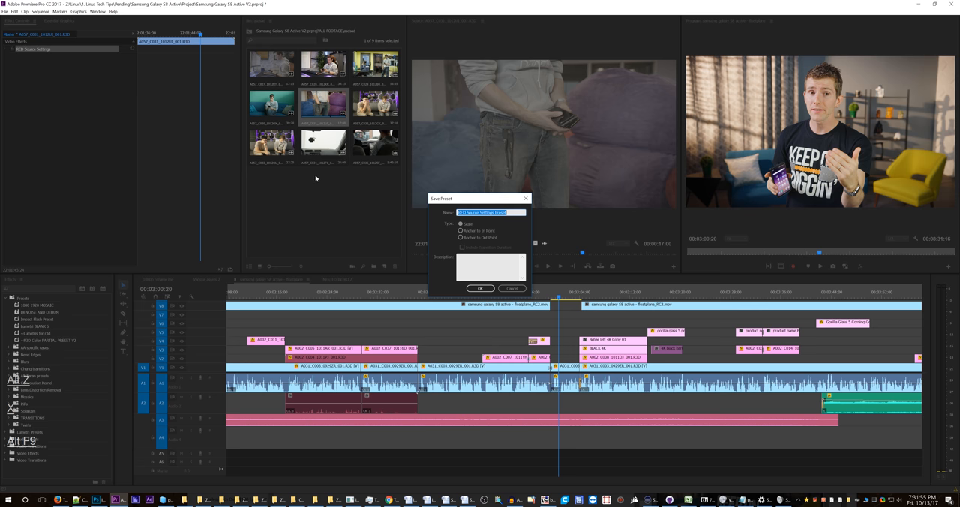
left_click(491, 212)
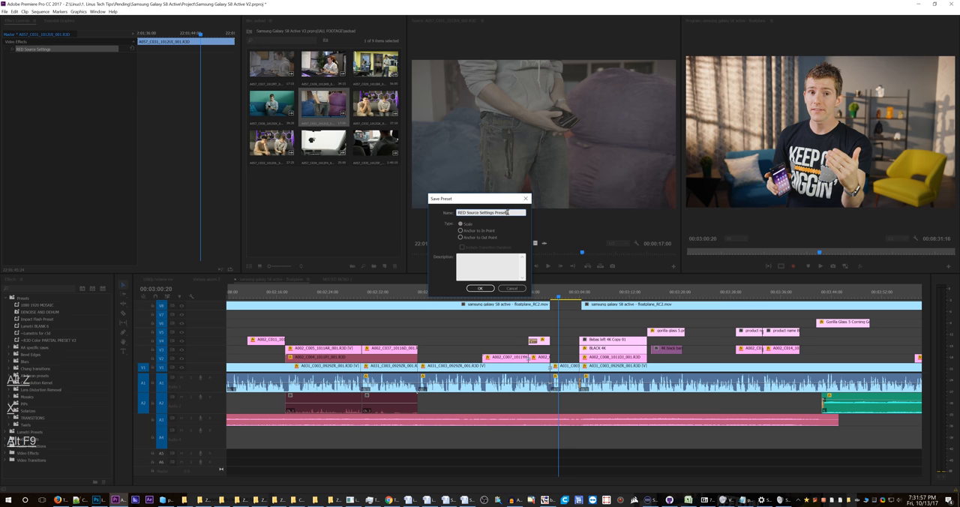
type("ARIAN")
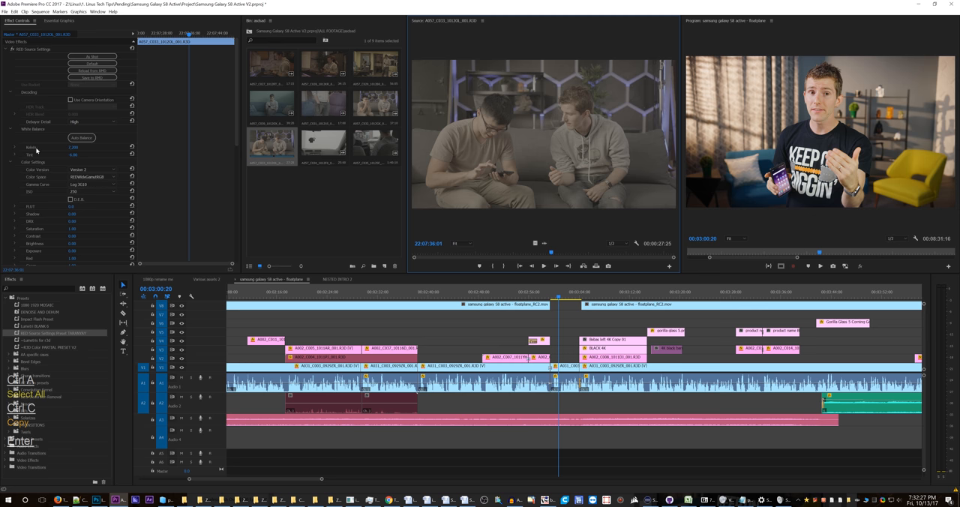
mouse_move(200, 223)
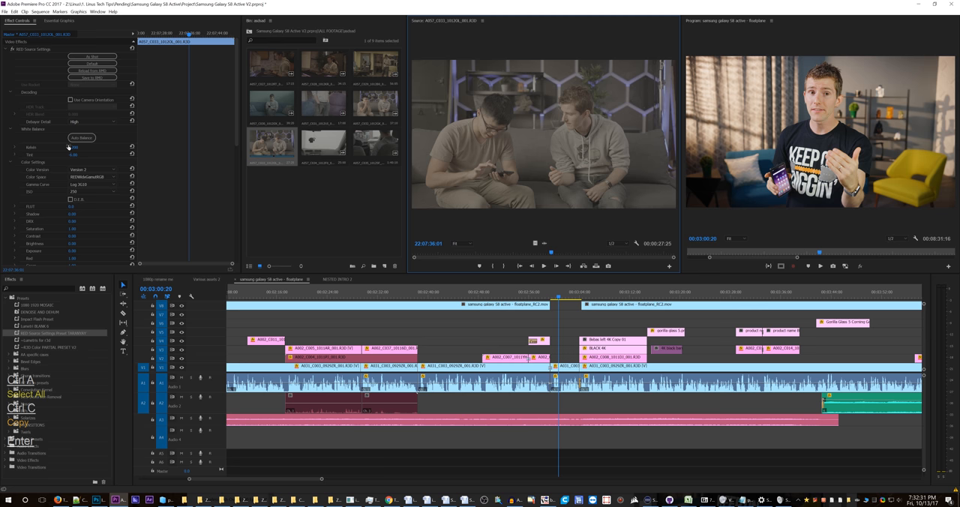
Load another RED clip, revert then undo its settings, and select the saved preset.
left_click(73, 147)
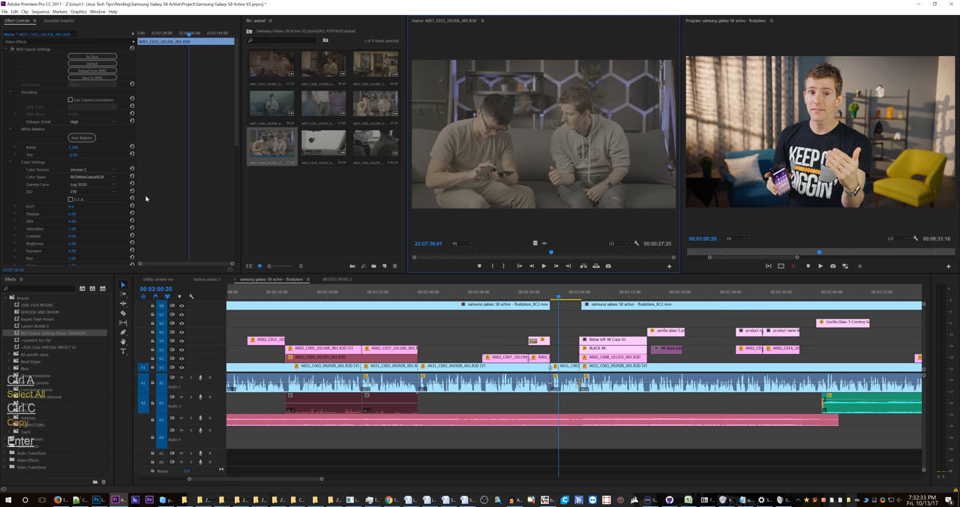
left_click(375, 66)
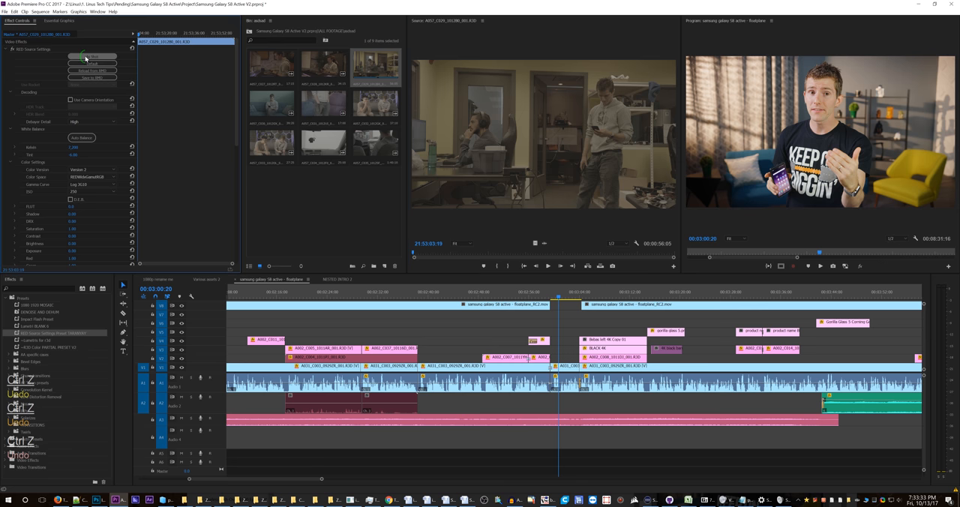
left_click(90, 176)
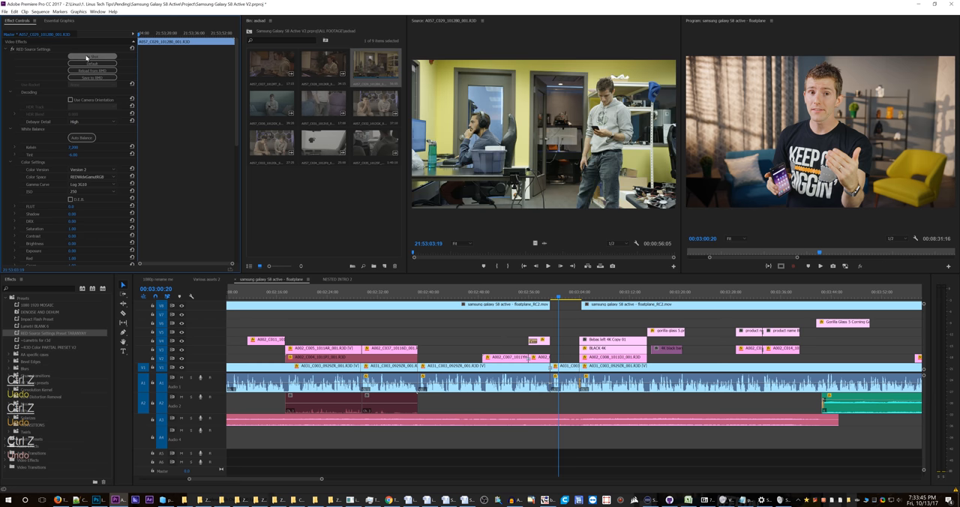
key("ctrl+z")
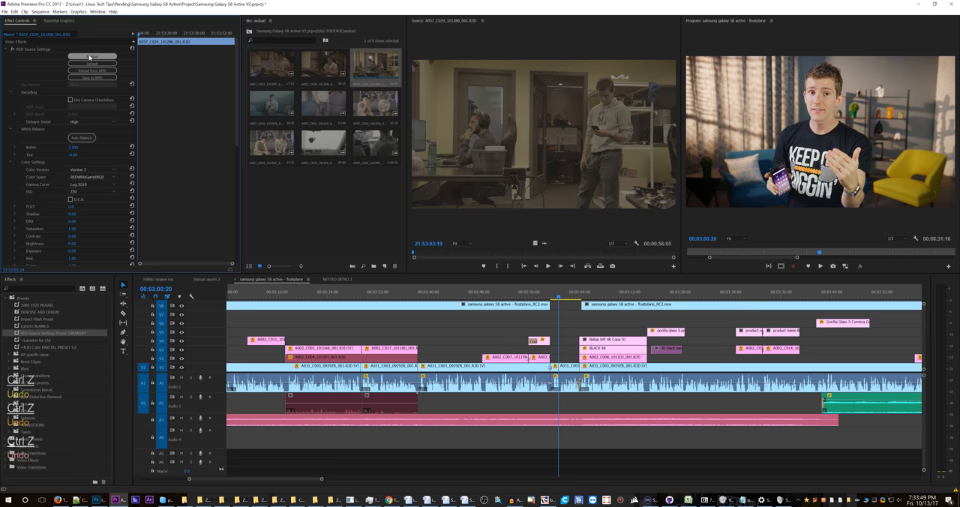
left_click(91, 56)
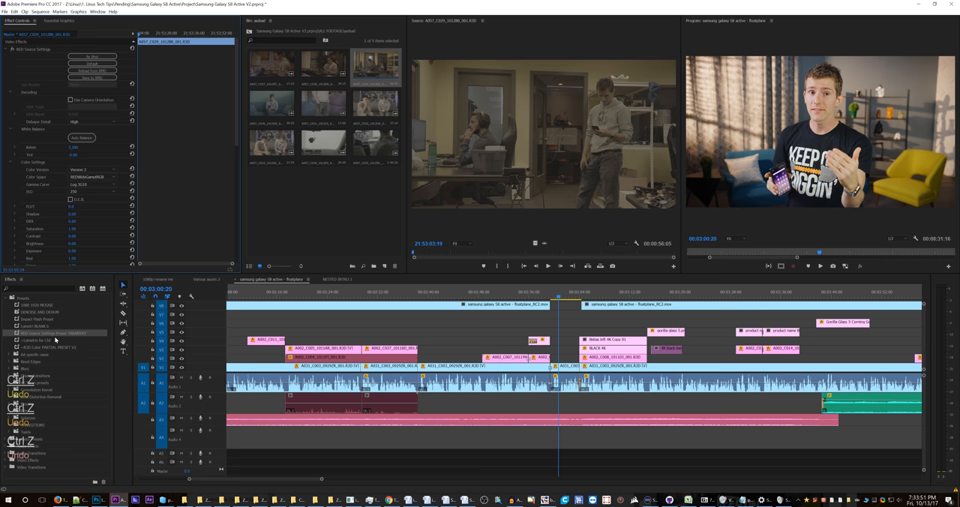
mouse_move(62, 186)
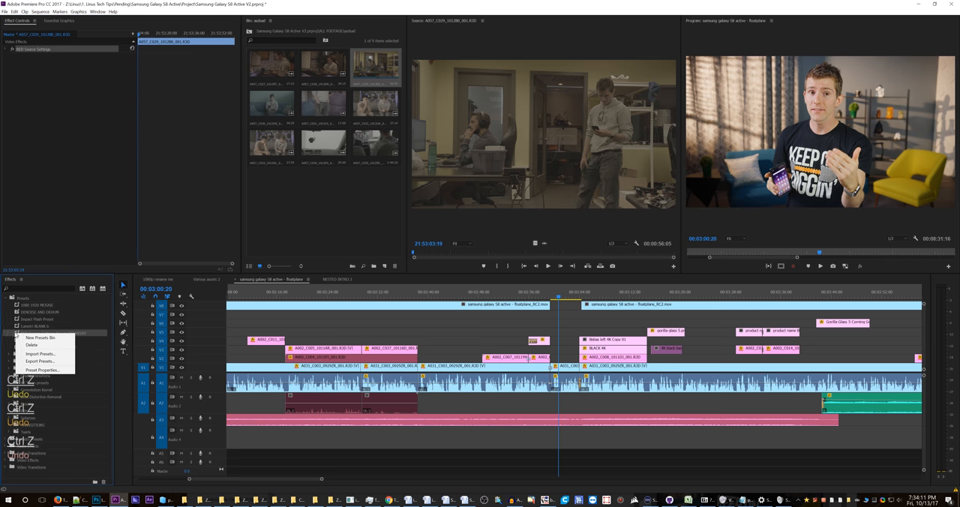
mouse_move(40, 353)
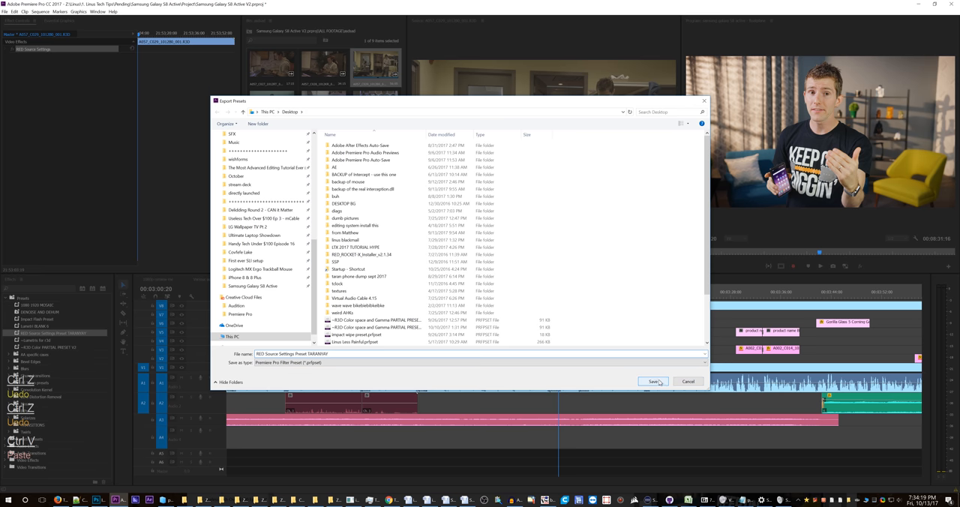
mouse_move(657, 382)
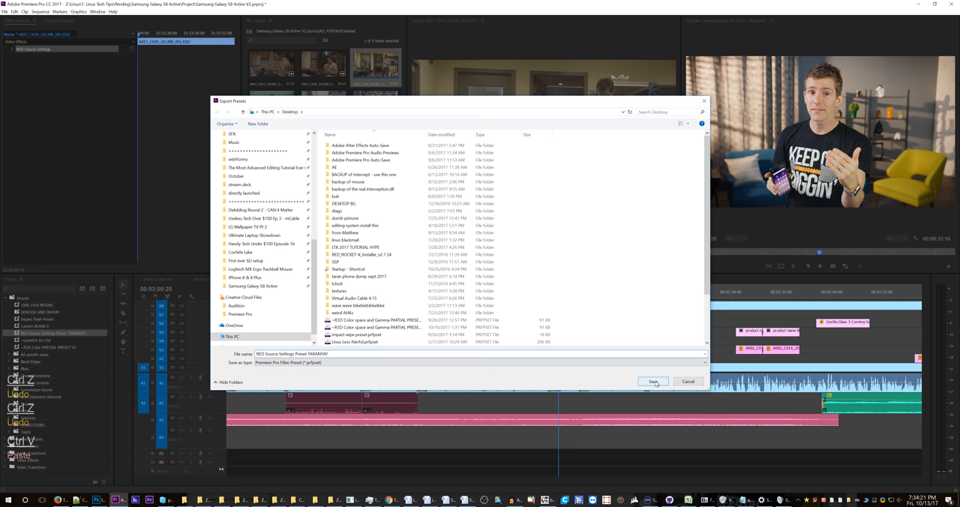
Save the exported preset file to the desktop.
left_click(653, 381)
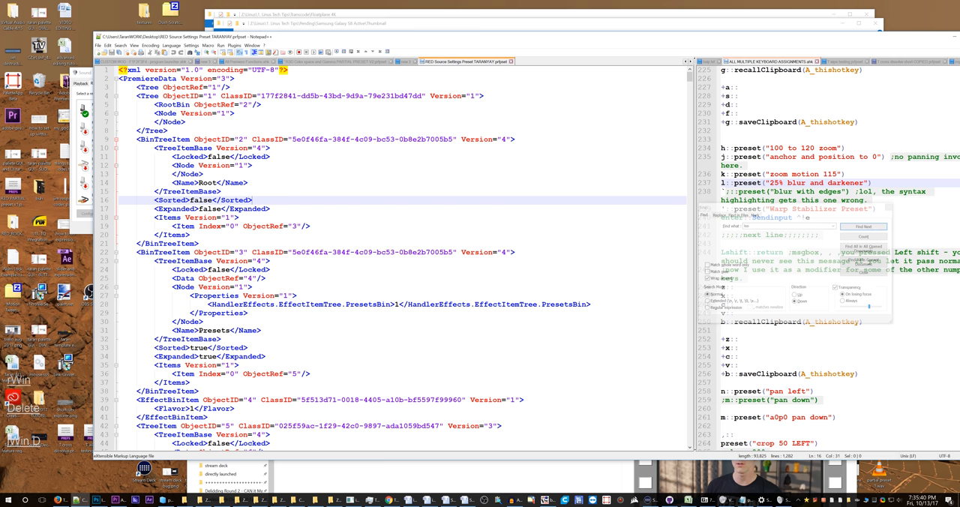
Scroll down through the exported preset's XML in Notepad++.
scroll("down", 3)
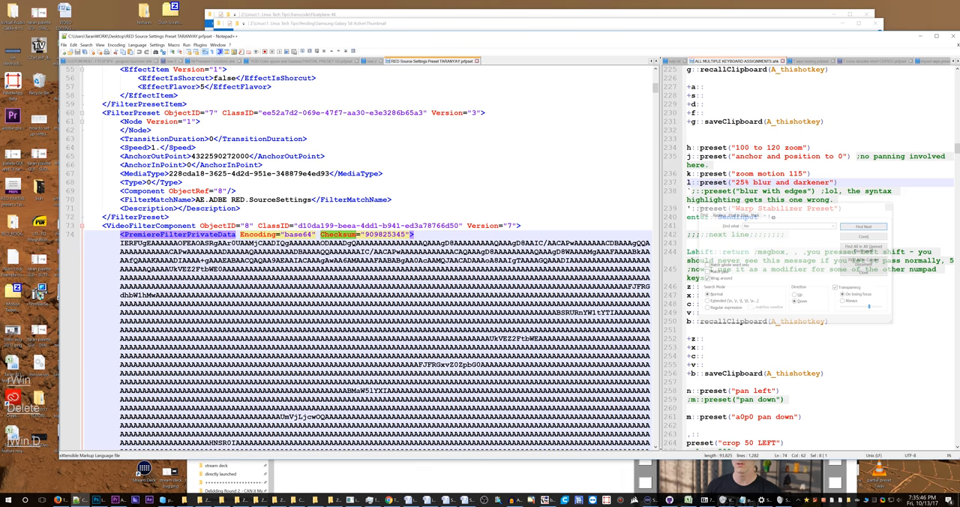
scroll("down", 3)
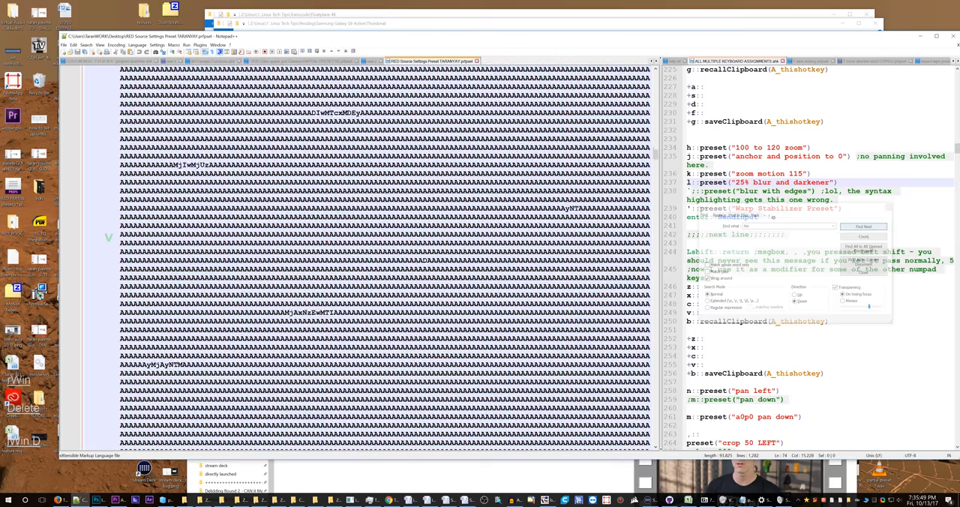
scroll("down", 3)
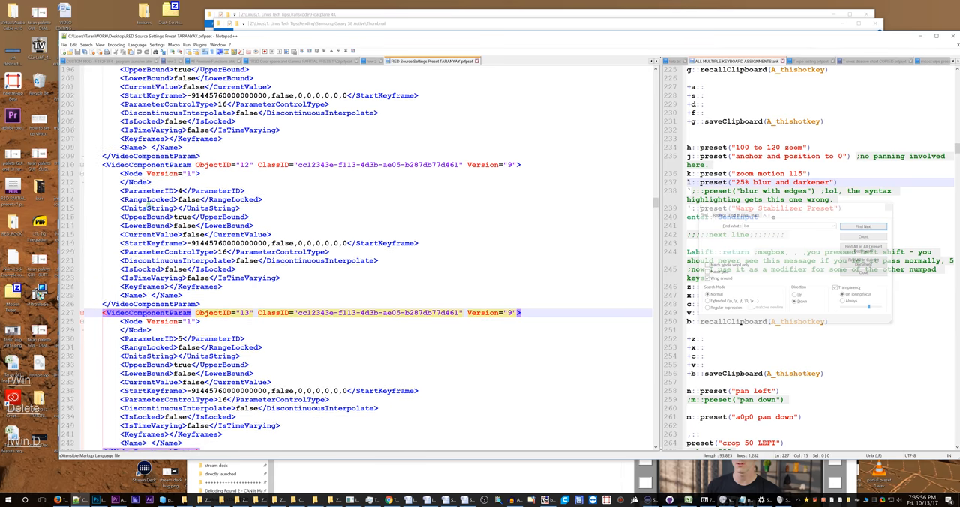
scroll("down", 3)
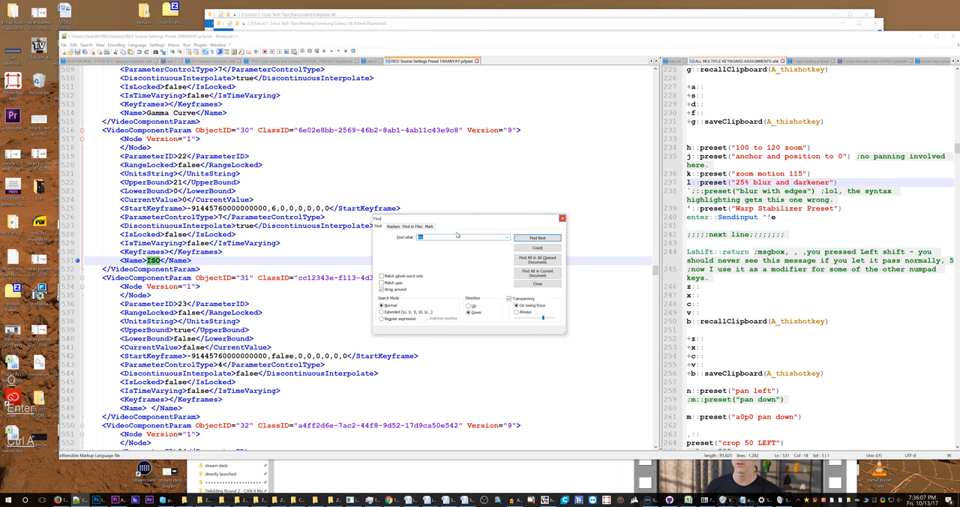
Search the preset XML, stepping through matches to the Kelvin starting value 7200.
type("led")
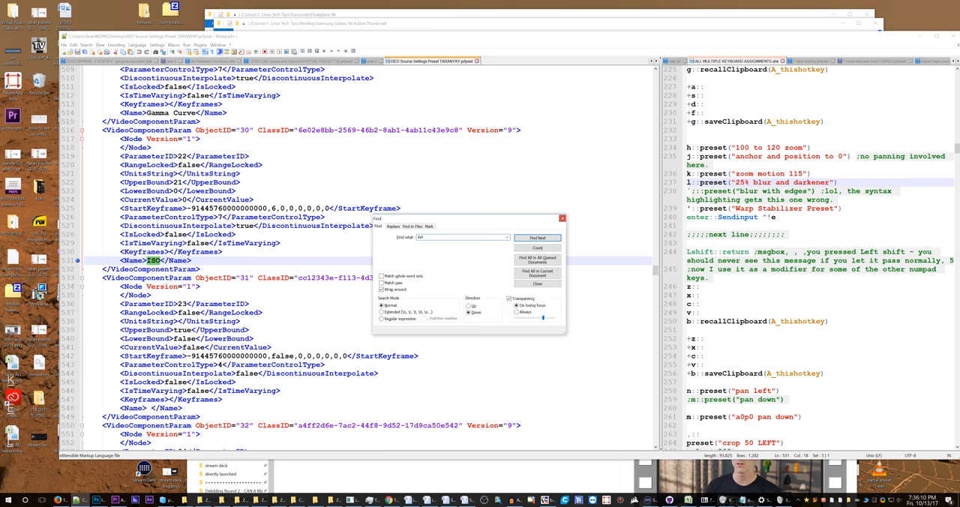
left_click(537, 238)
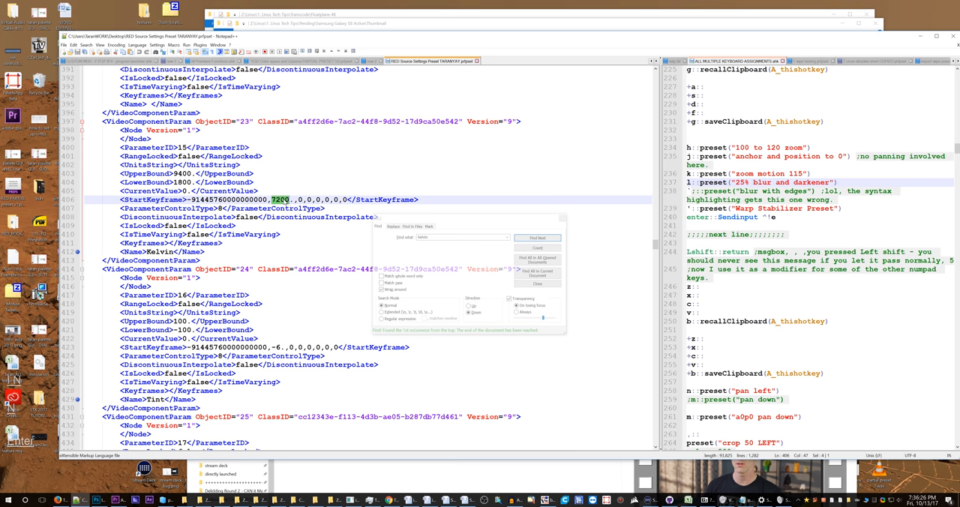
left_click(536, 238)
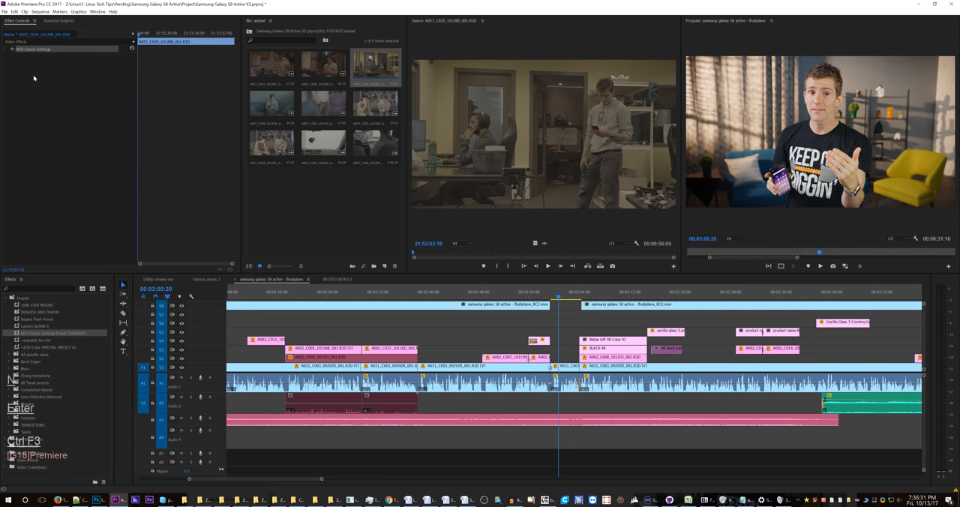
Expand RED Source Settings and view the clip's available ISO values.
left_click(5, 49)
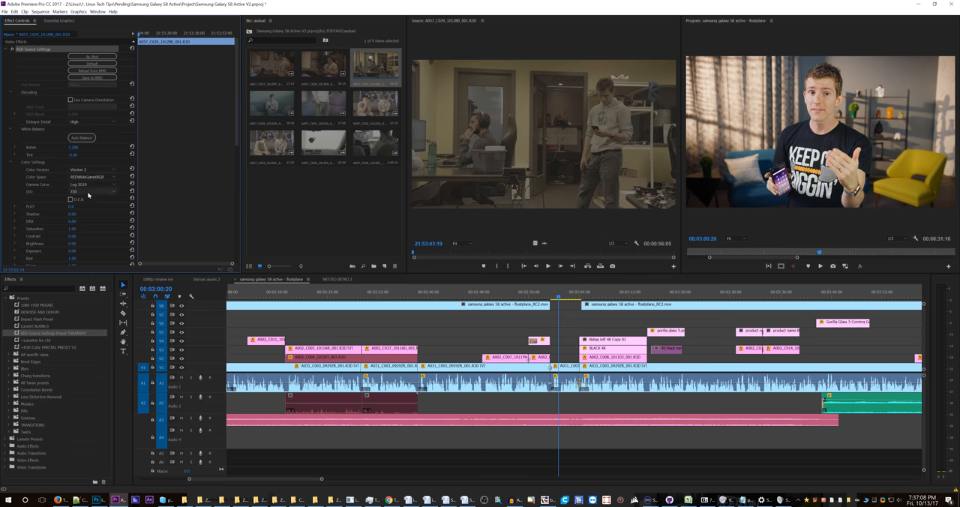
left_click(90, 191)
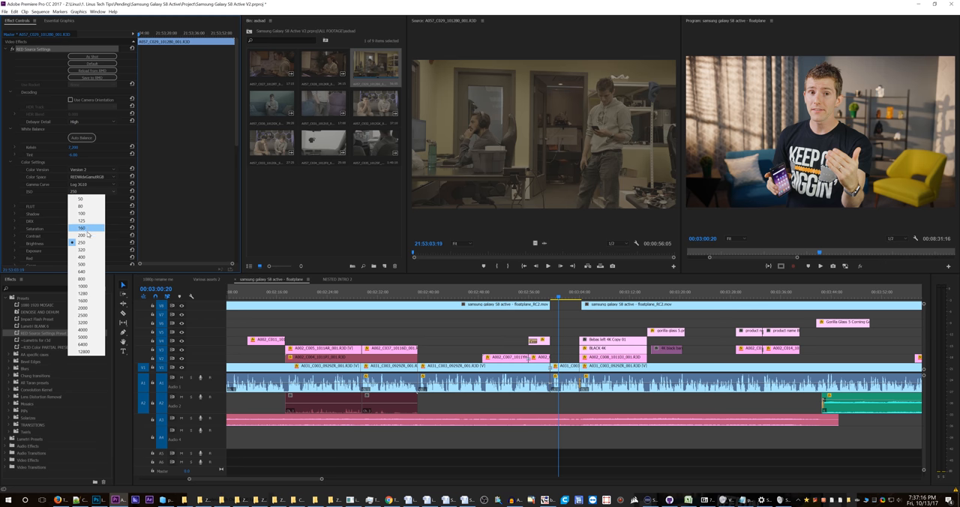
mouse_move(82, 242)
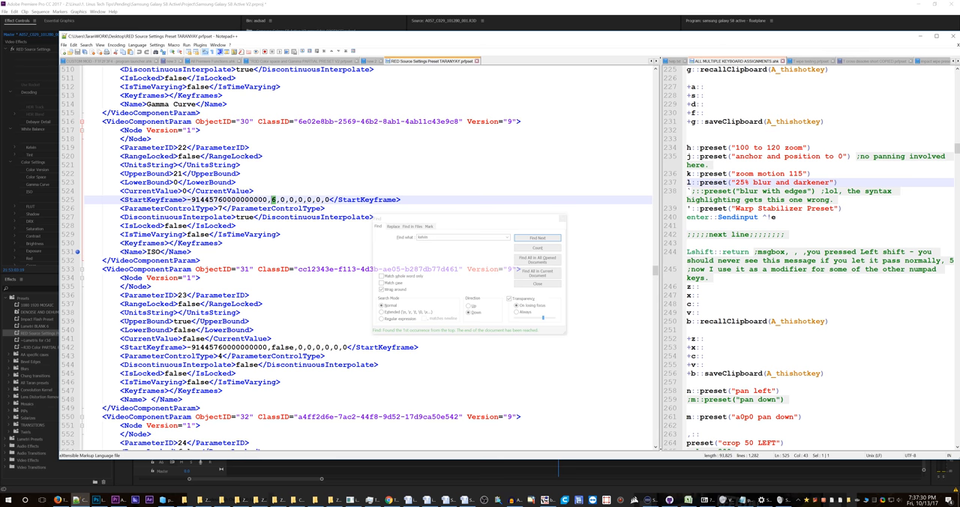
Delete the ISO parameter's contents from the preset XML.
key("backspace")
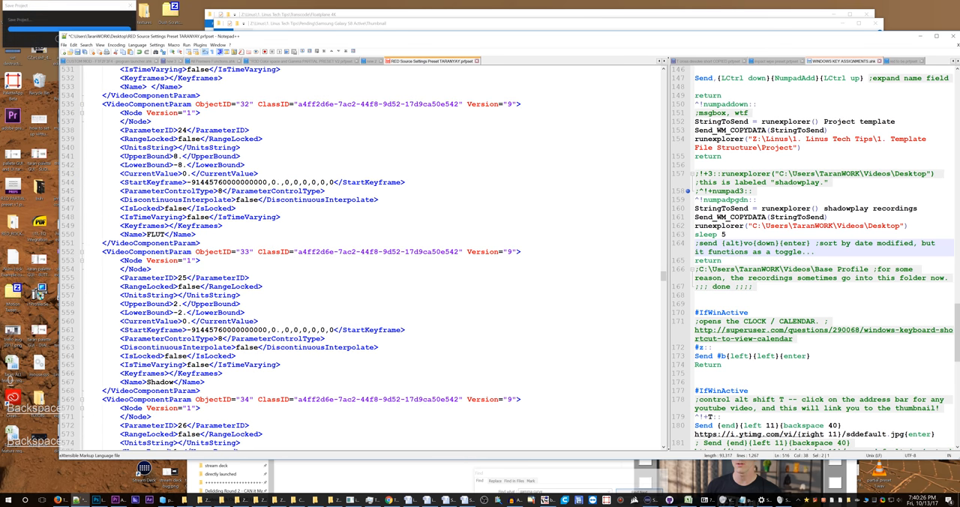
Scroll through the preset XML to its opening entries and preset name.
scroll("up", 3)
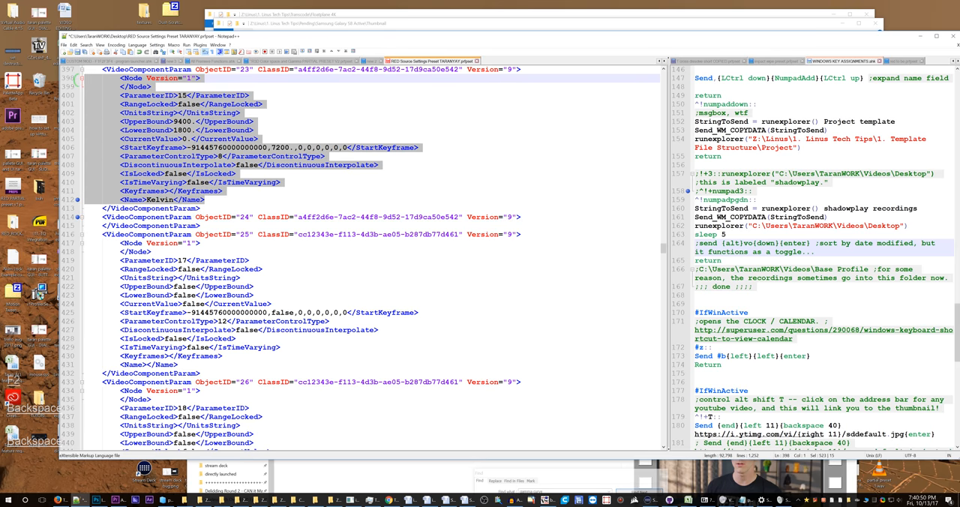
scroll("down", 3)
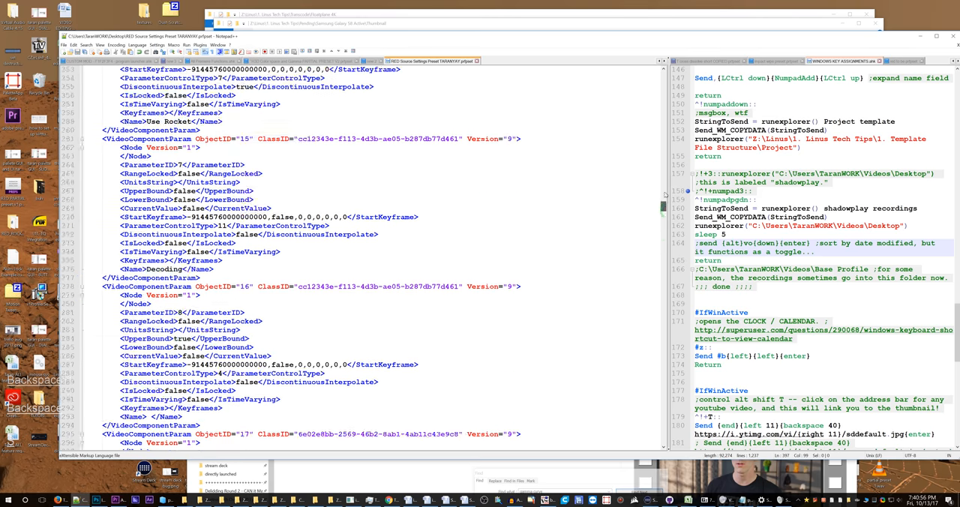
scroll("up", 3)
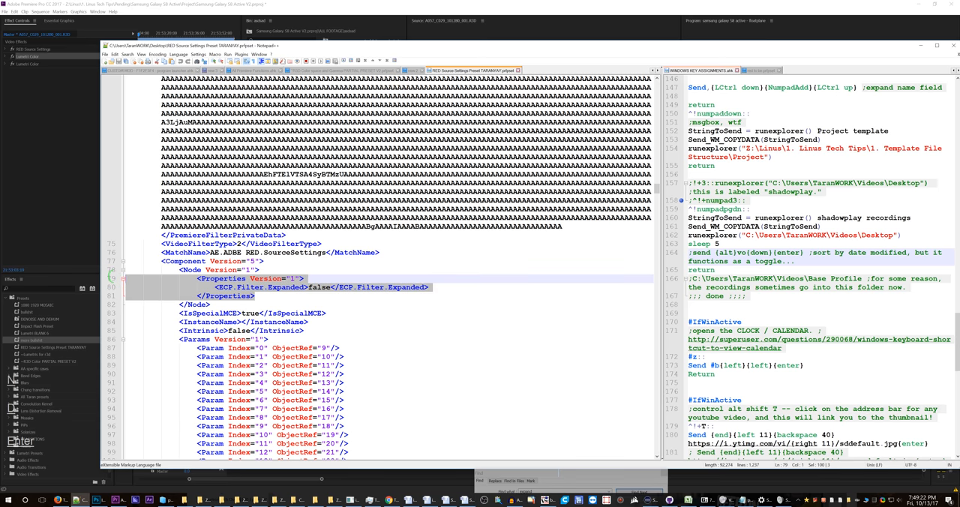
mouse_move(458, 50)
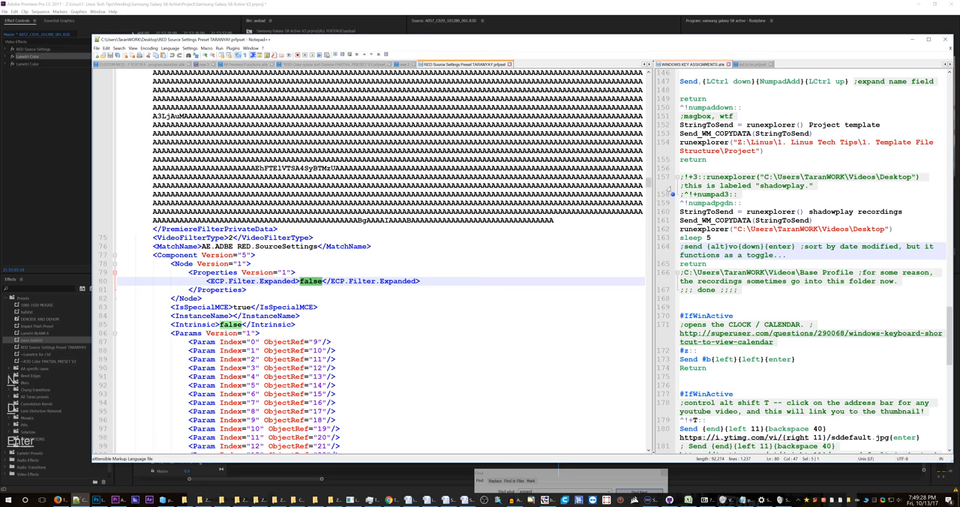
scroll("down", 3)
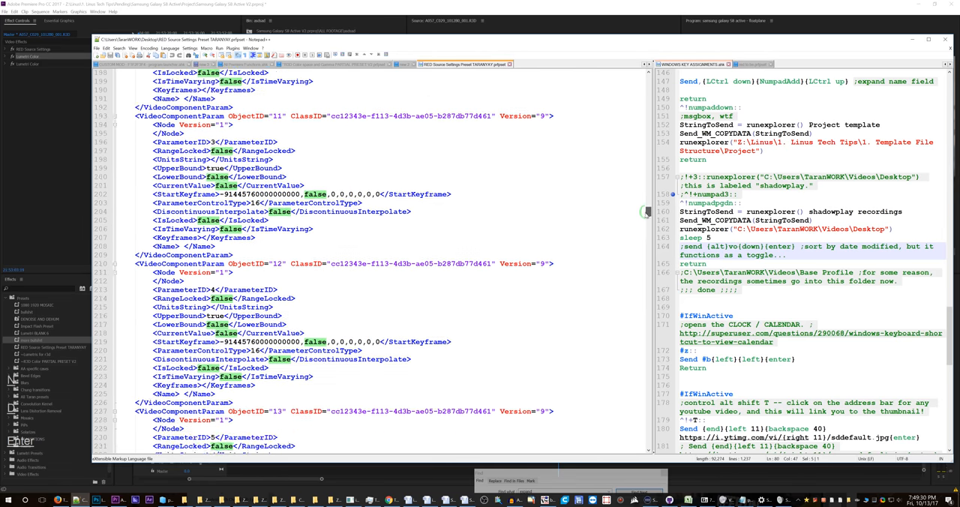
scroll("down", 3)
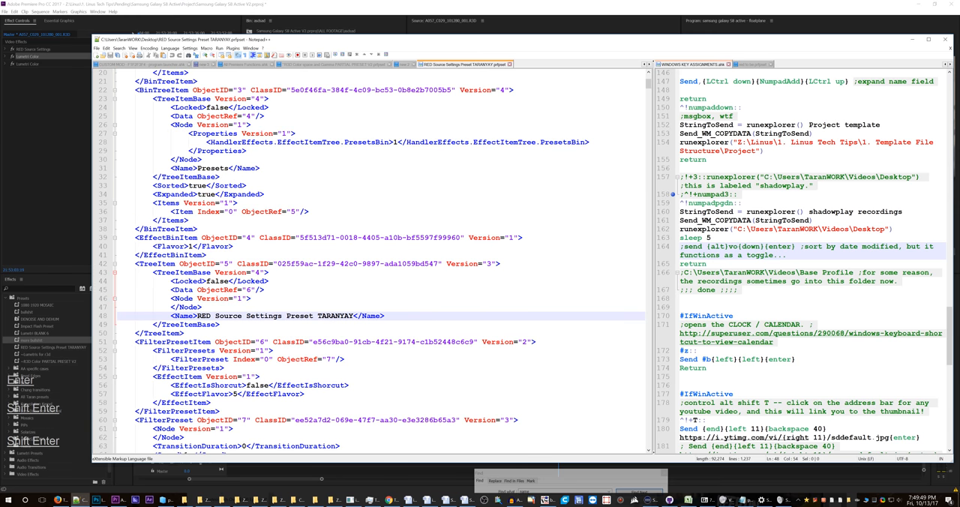
Replace the preset's name in the XML with 'RED PARTIAL PRESET V4'.
key("Backspace")
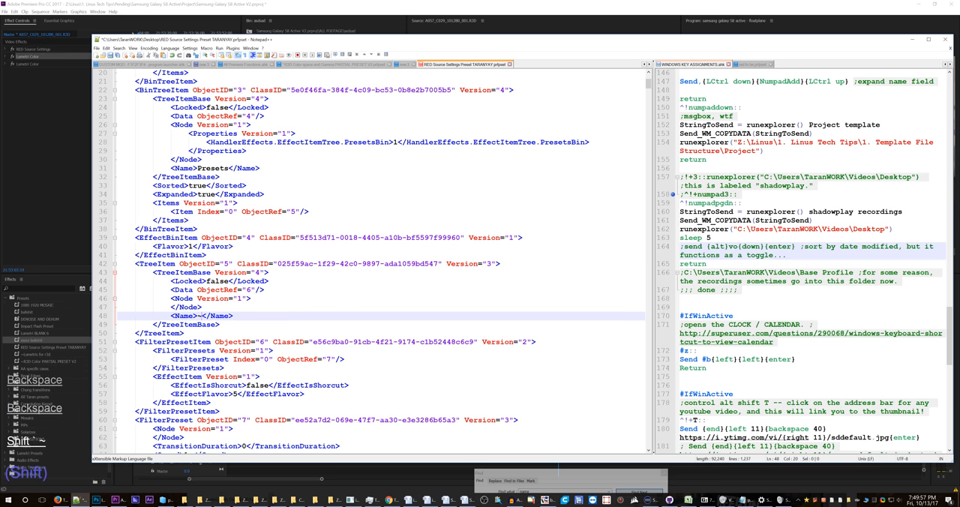
type("RED PARTIAL PRESET")
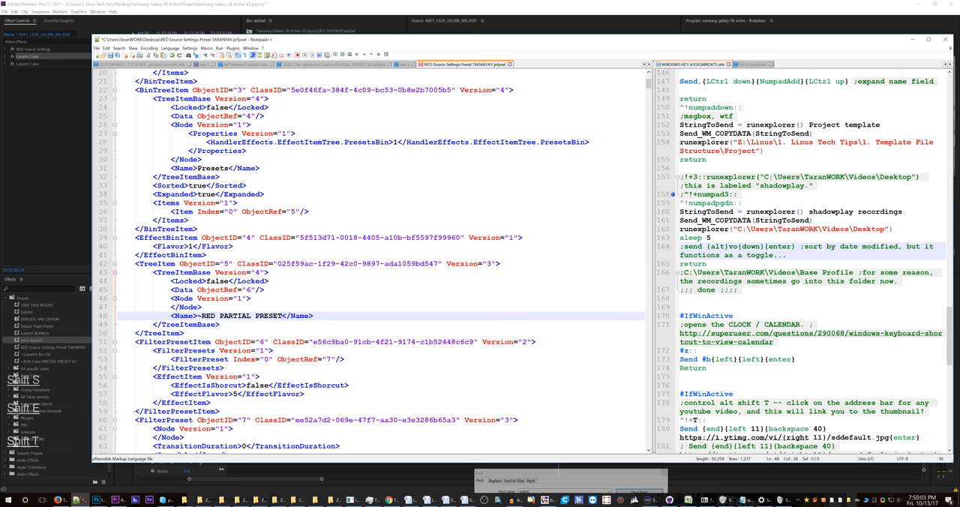
type("V4")
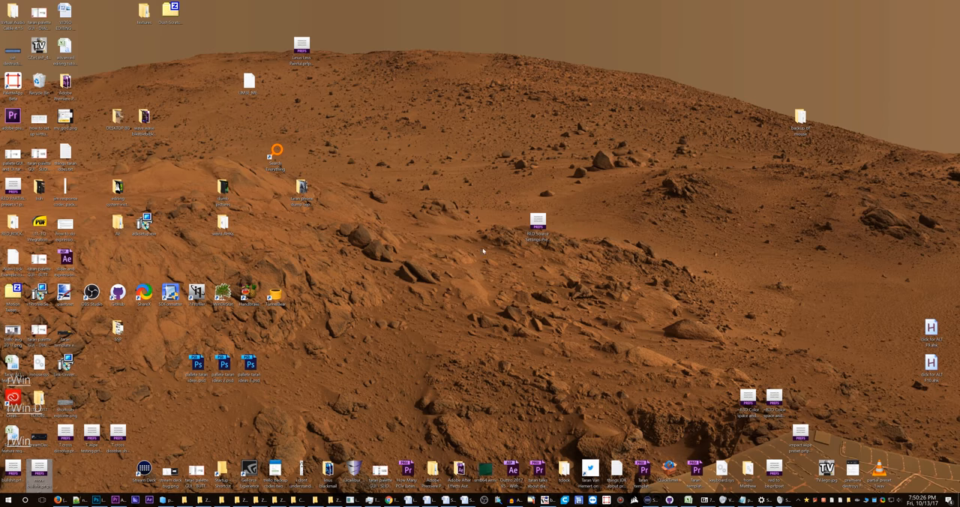
Drag the RED PARTIAL PRESET V4 preset file to a new spot on the desktop.
left_click(537, 236)
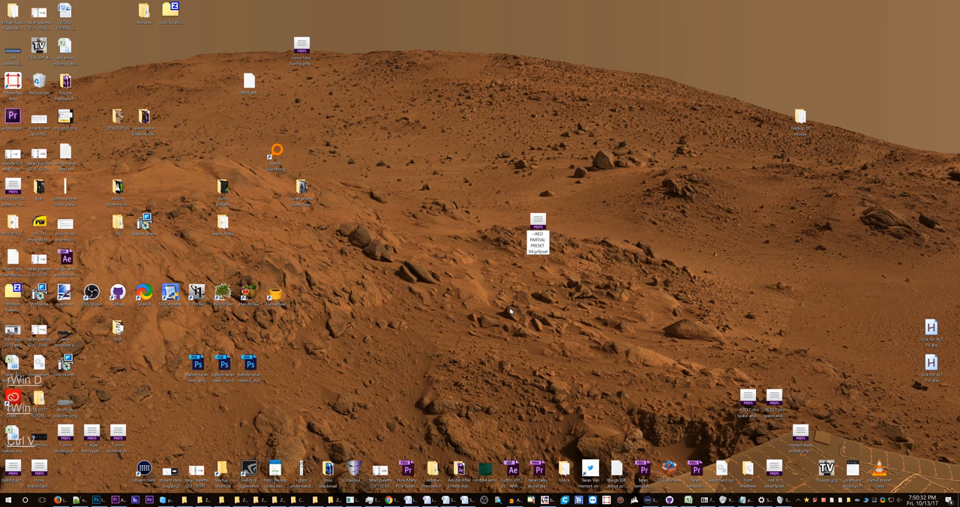
left_click_drag(537, 240, 485, 233)
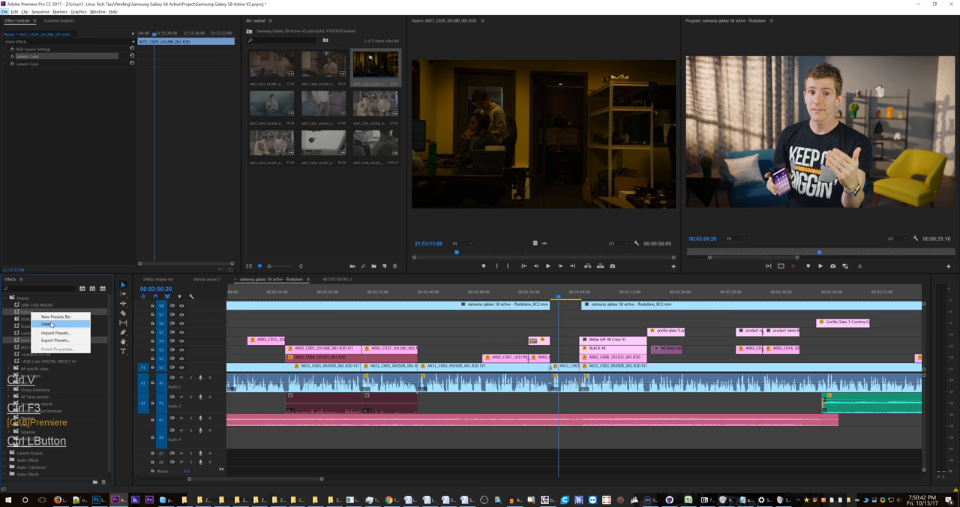
Import ~RED PARTIAL PRESET V4.prfpset from the Desktop via Import Presets.
left_click(47, 324)
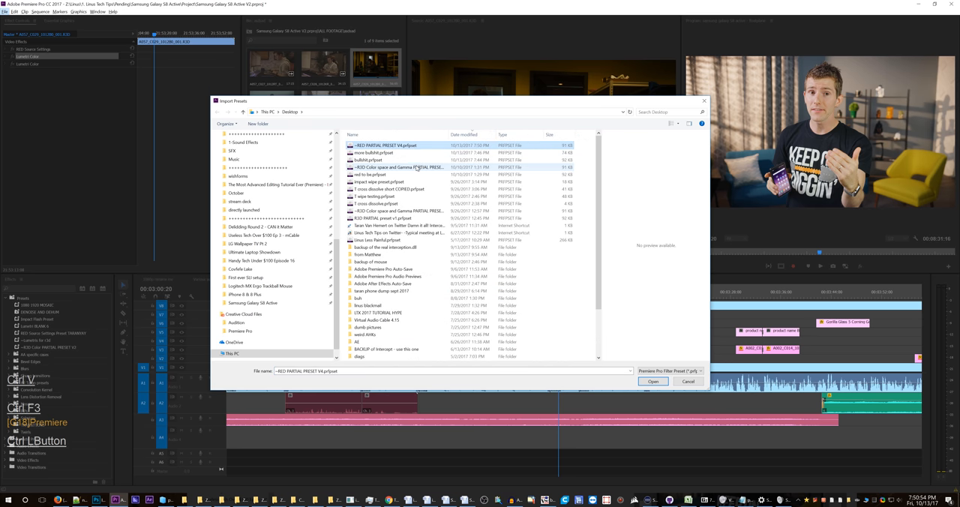
left_click(652, 382)
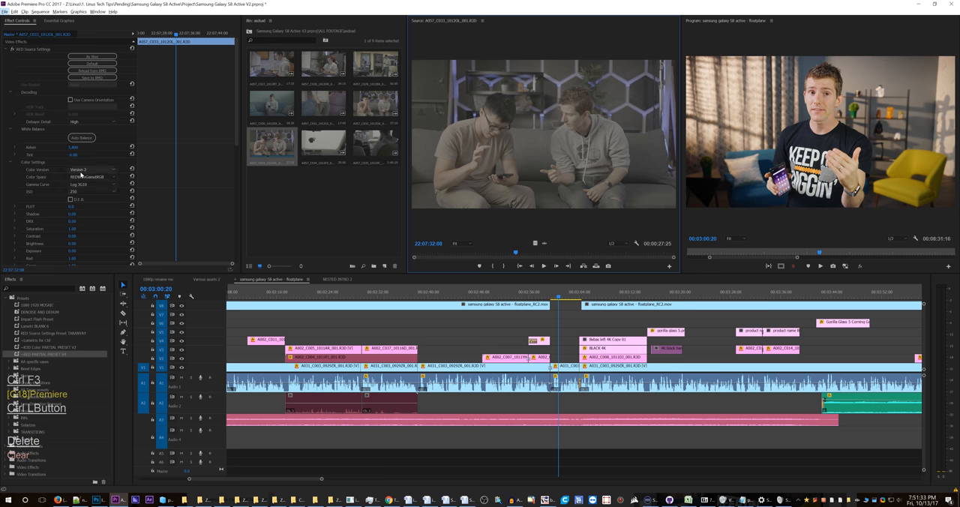
Select several RED clips in the bin to compare their RED source settings.
left_click(323, 102)
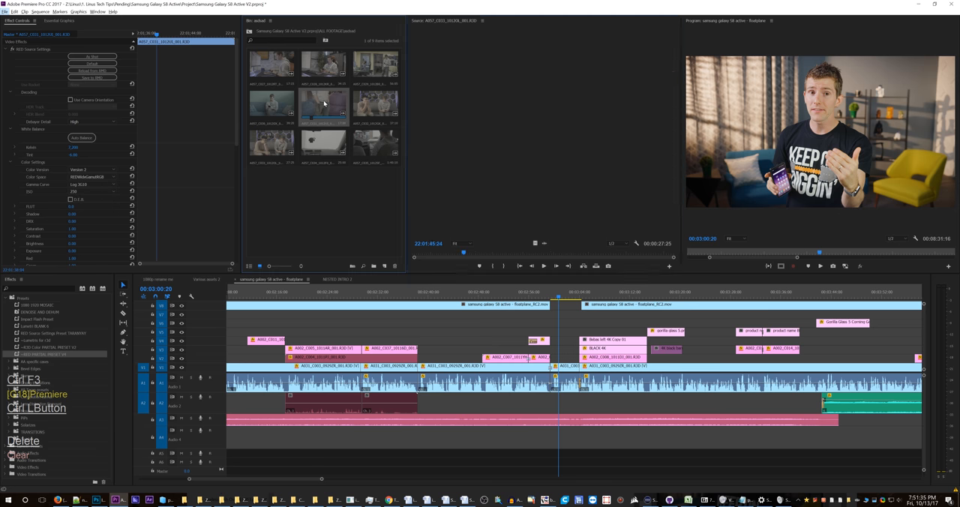
left_click(323, 64)
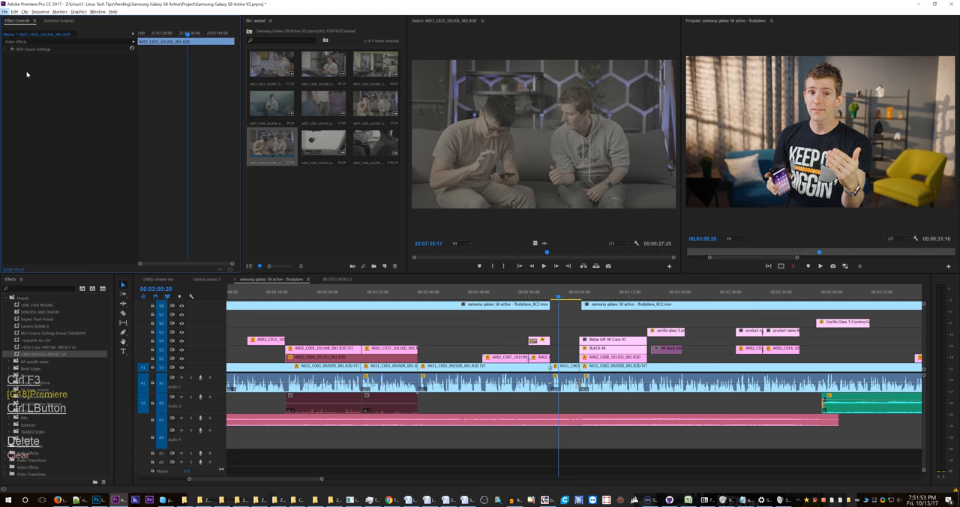
mouse_move(373, 60)
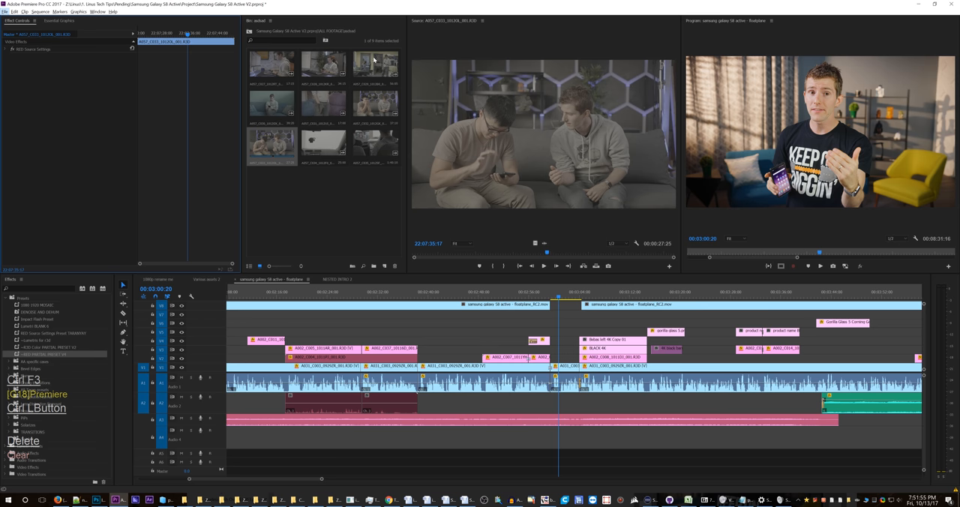
left_click(18, 49)
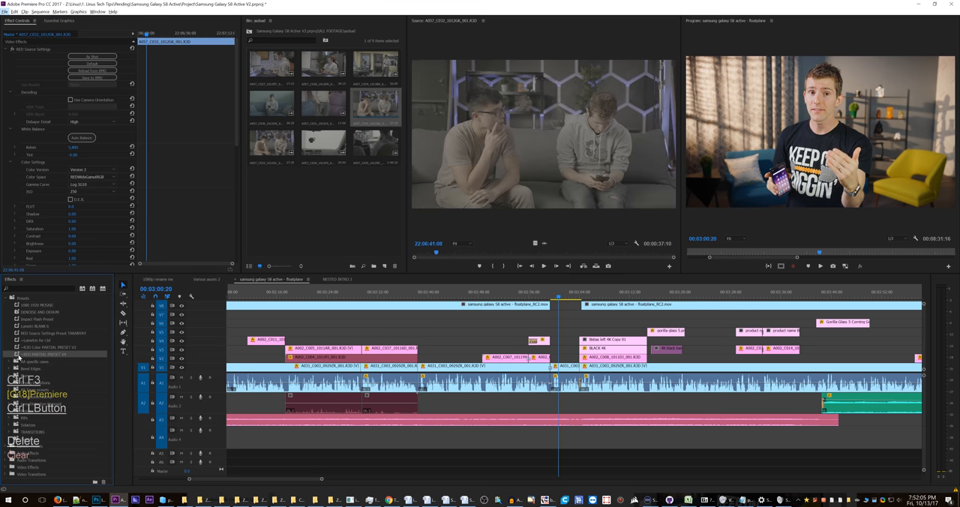
mouse_move(47, 359)
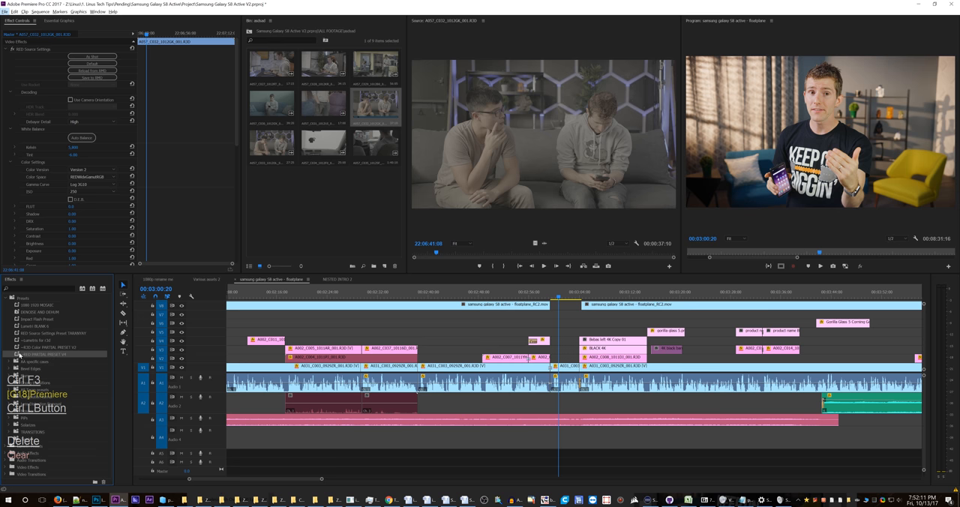
mouse_move(353, 101)
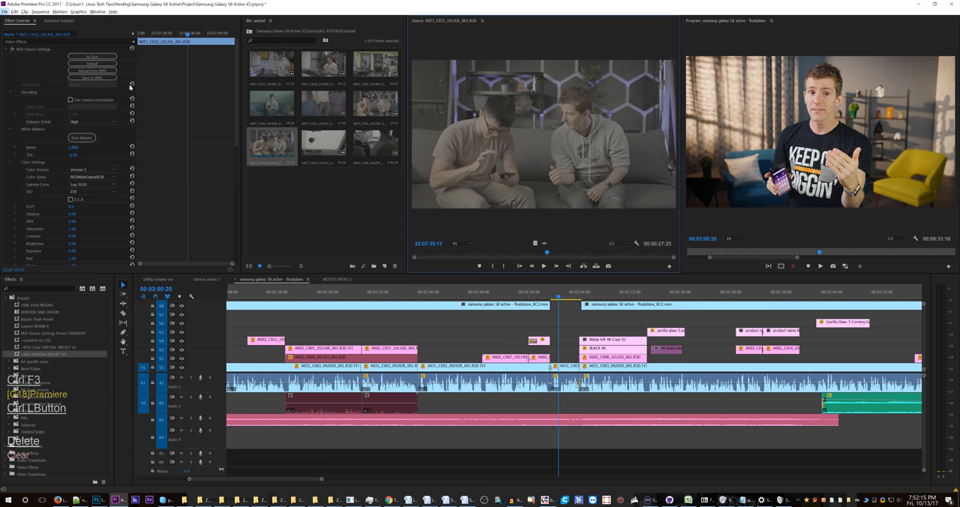
mouse_move(132, 193)
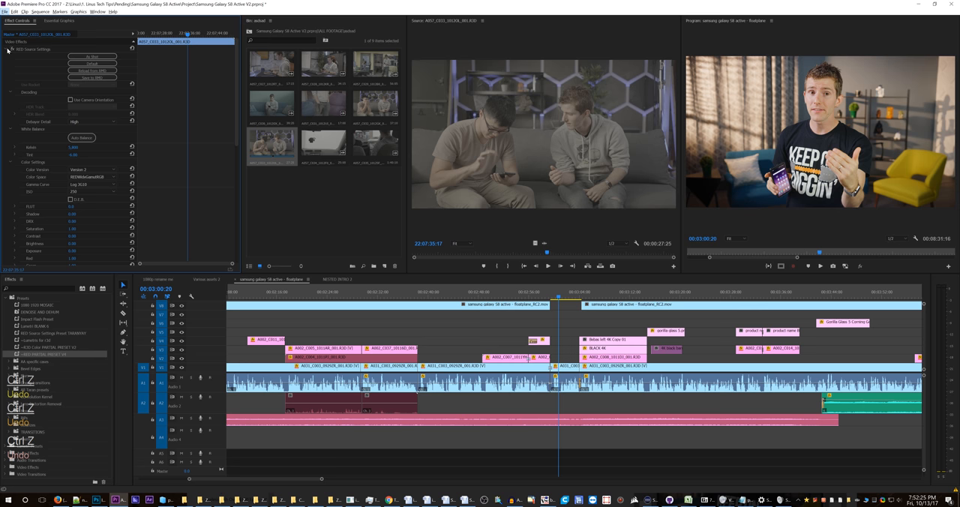
Expand the teal-wall clip's Lumetri Color, browse the Creative Look list unchanged, then collapse it.
left_click(6, 49)
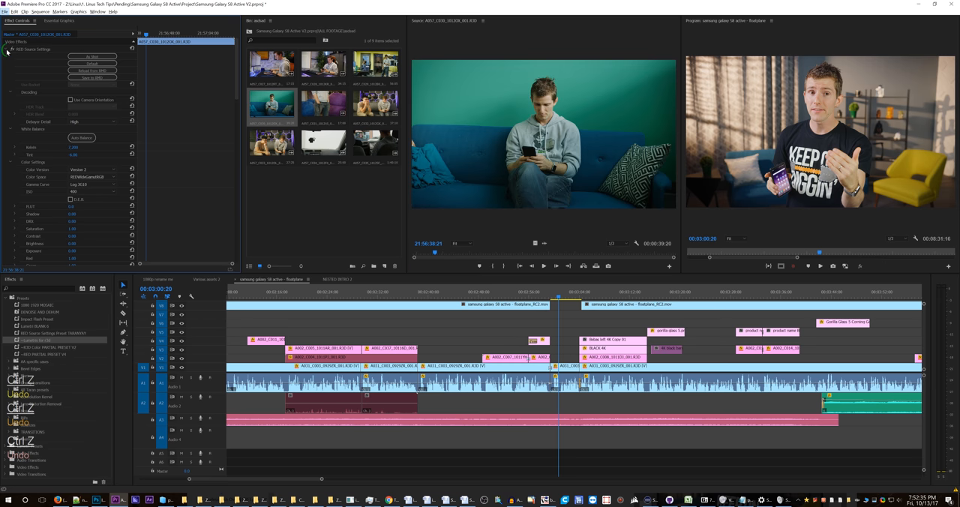
left_click(5, 49)
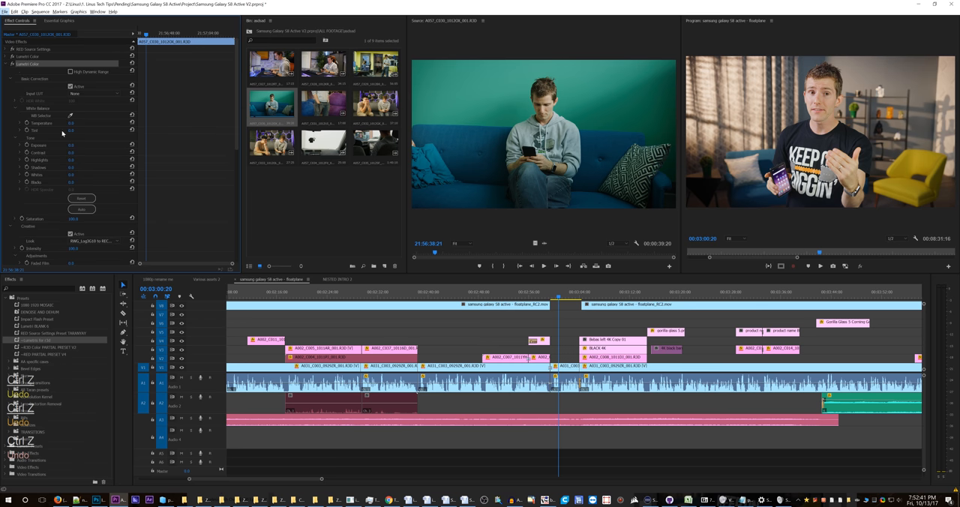
left_click(95, 240)
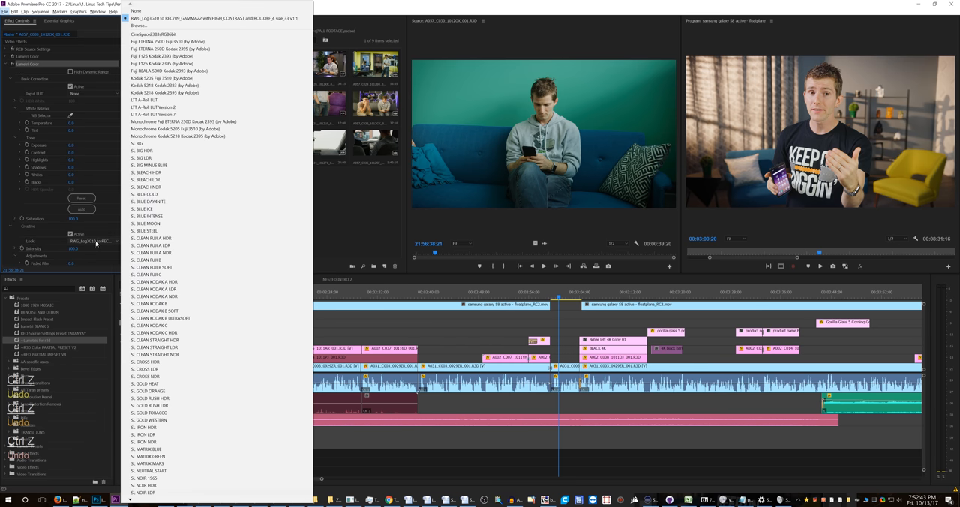
mouse_move(120, 161)
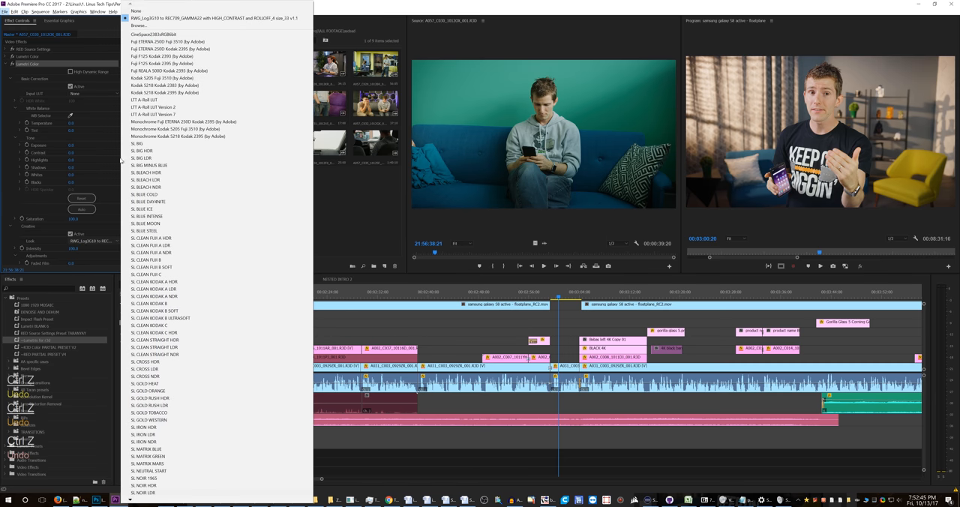
left_click(139, 25)
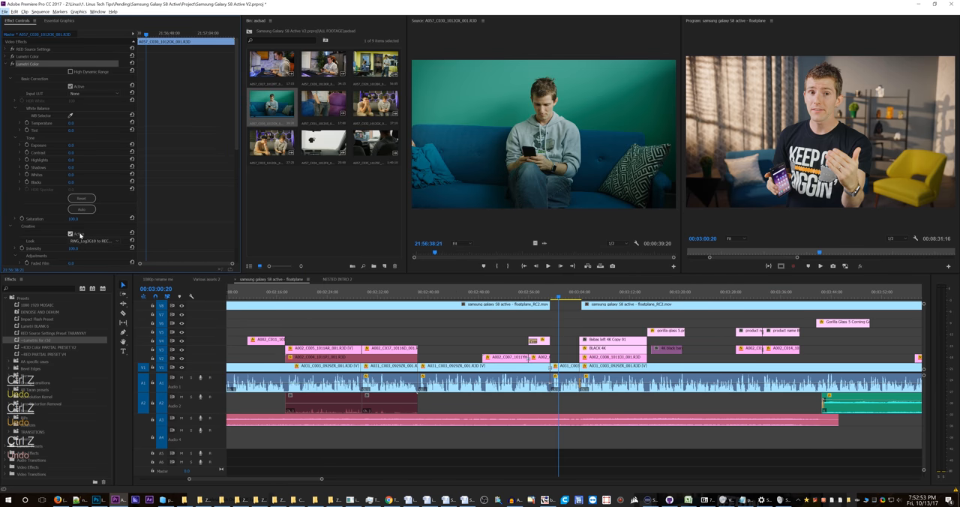
left_click(5, 63)
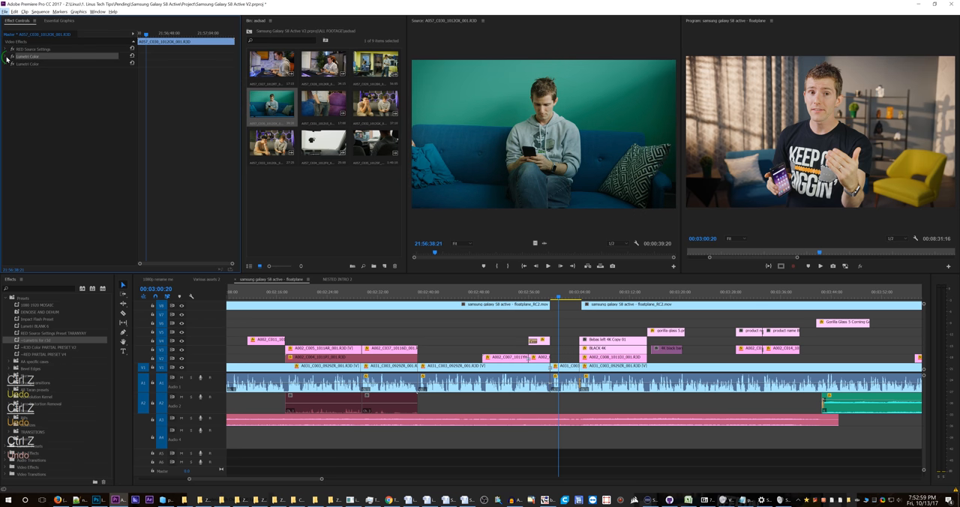
left_click(11, 57)
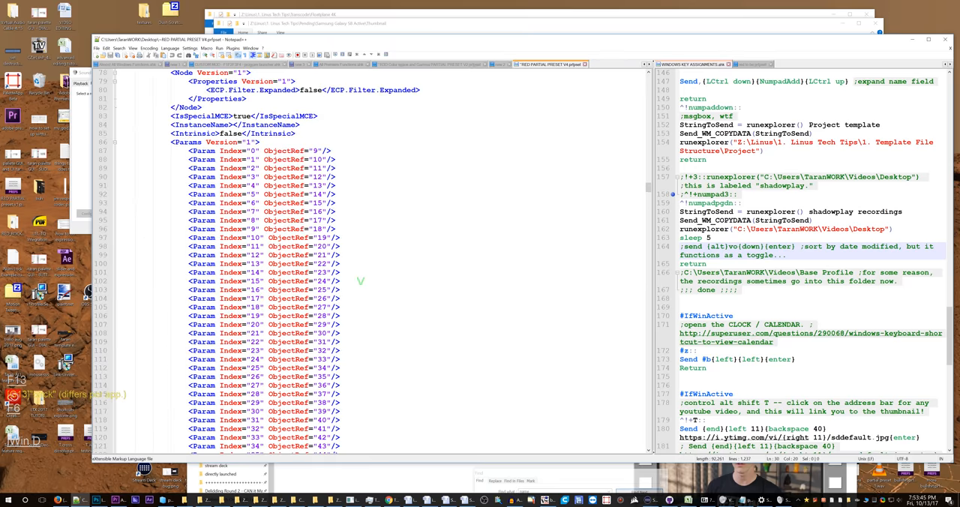
Scroll the preset XML down to the Gamma Curve parameter entries.
scroll("down", 3)
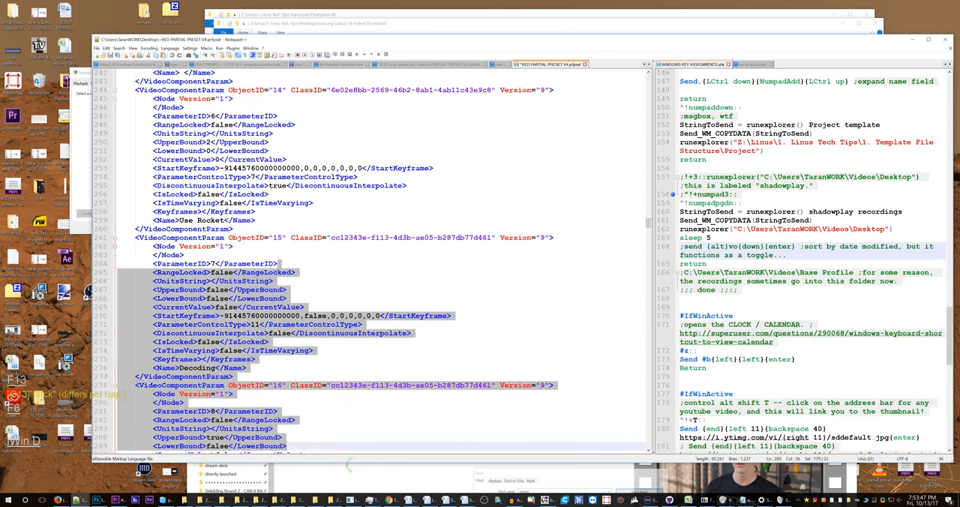
scroll("down", 3)
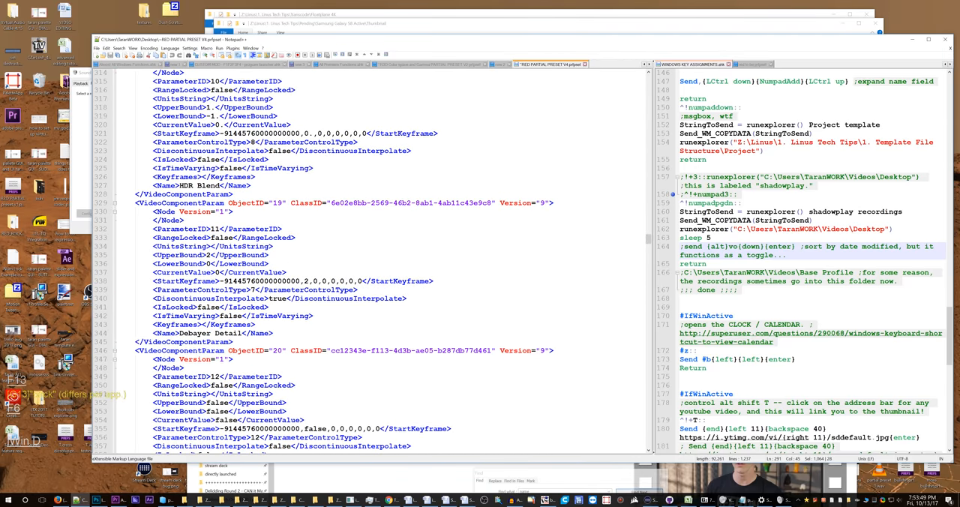
scroll("up", 3)
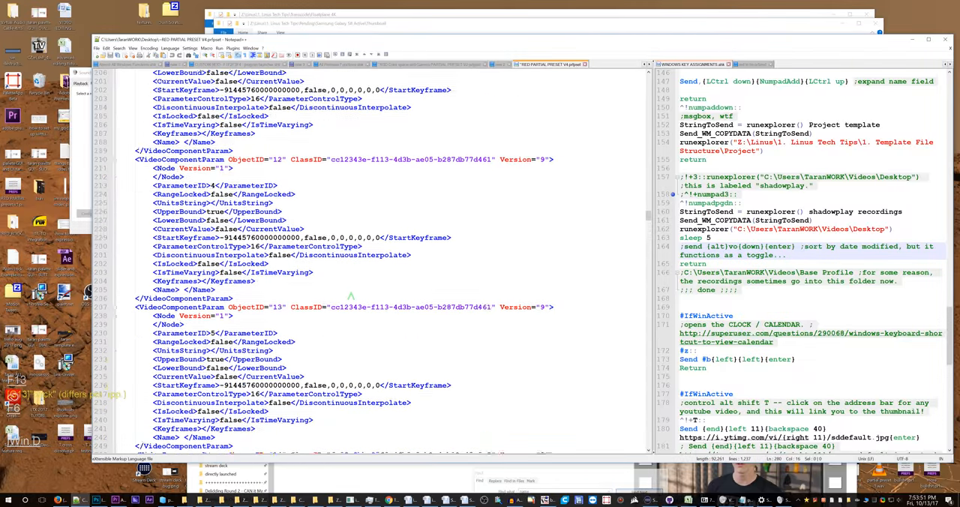
scroll("down", 3)
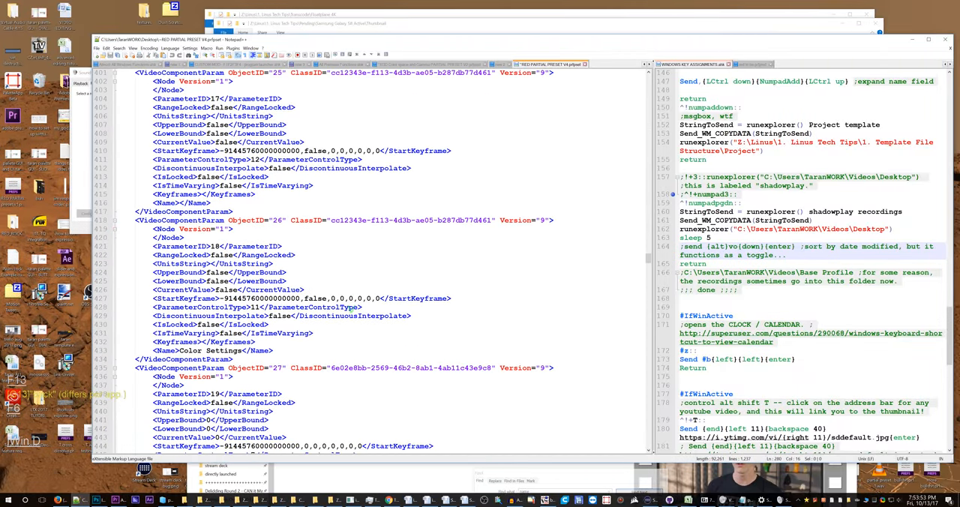
scroll("down", 3)
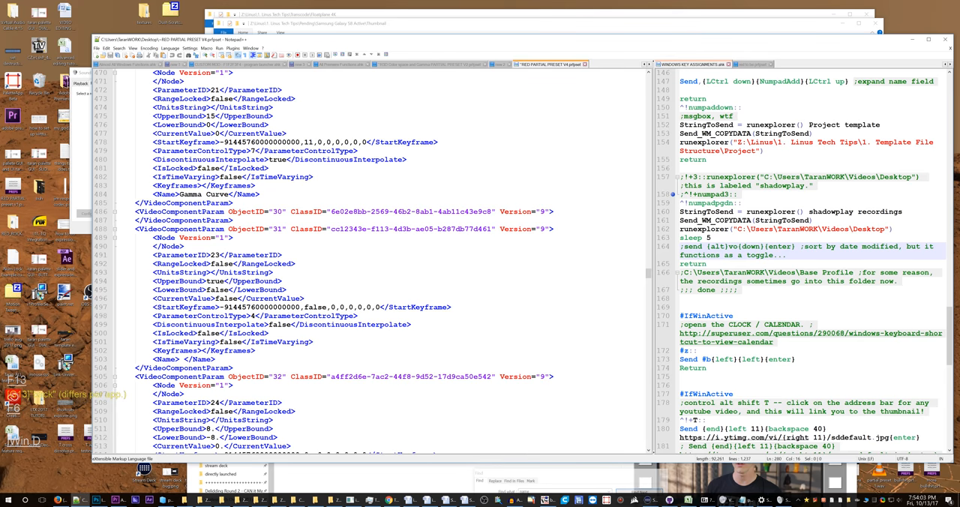
key("alt")
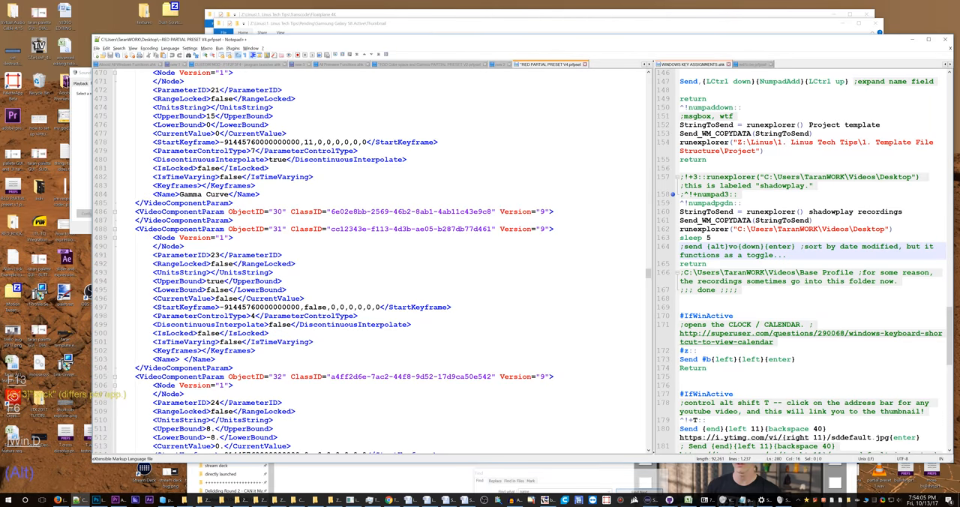